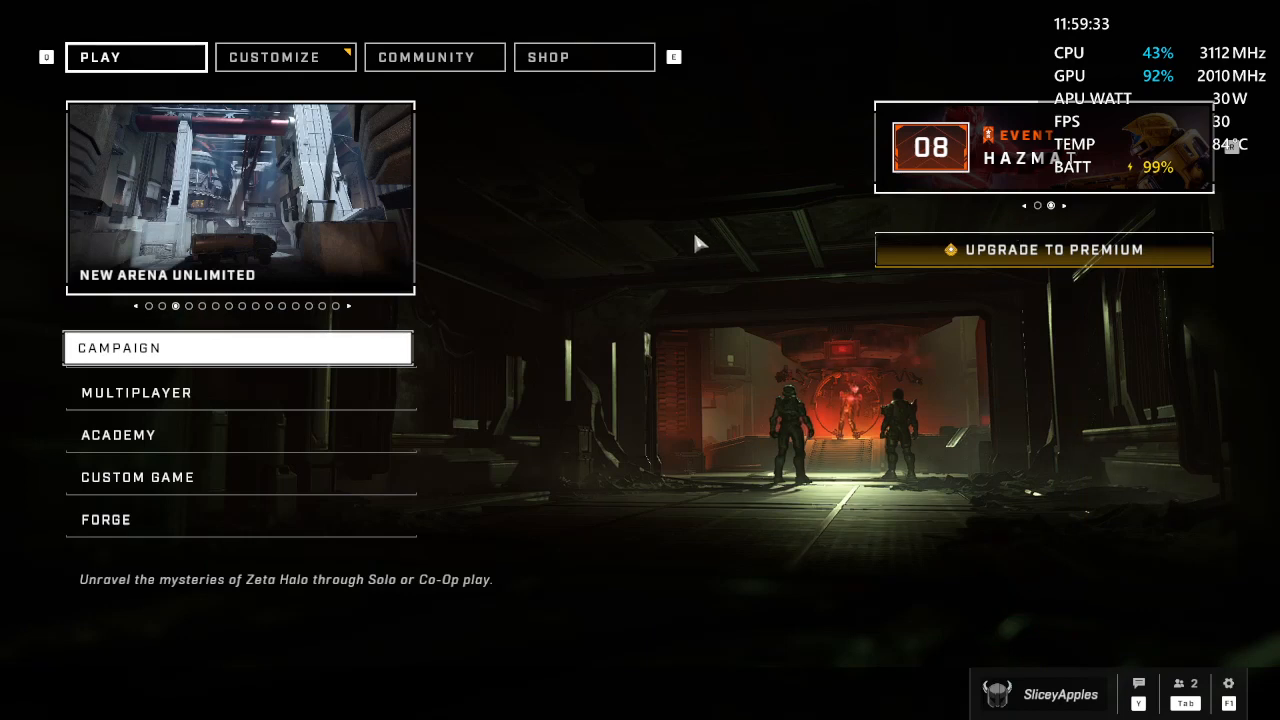
pyautogui.moveTo(548, 258)
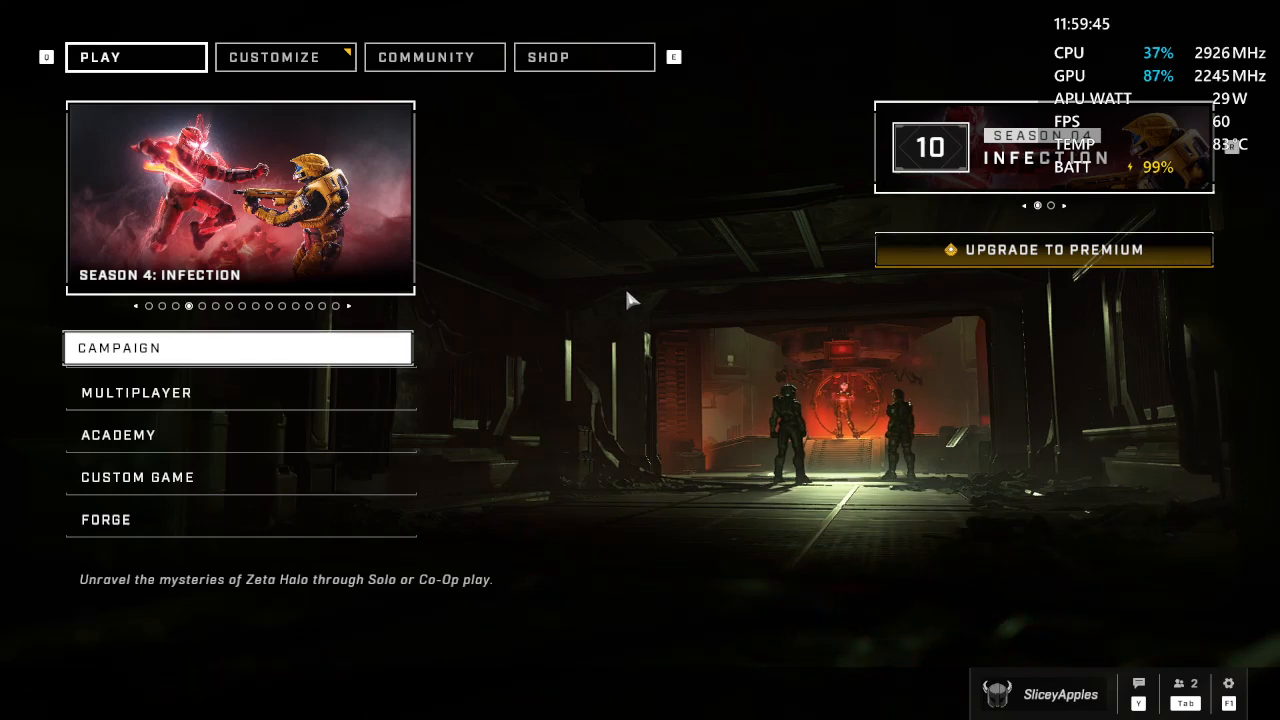
pyautogui.moveTo(810, 175)
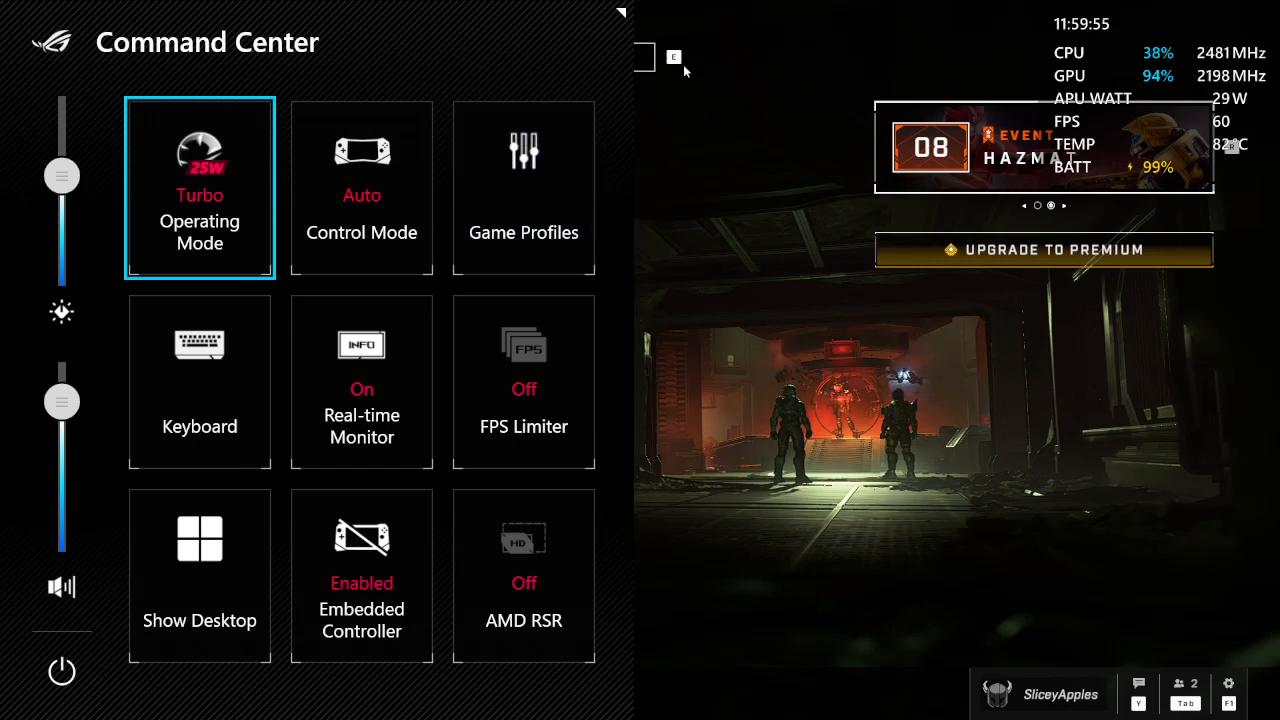
pyautogui.moveTo(966, 96)
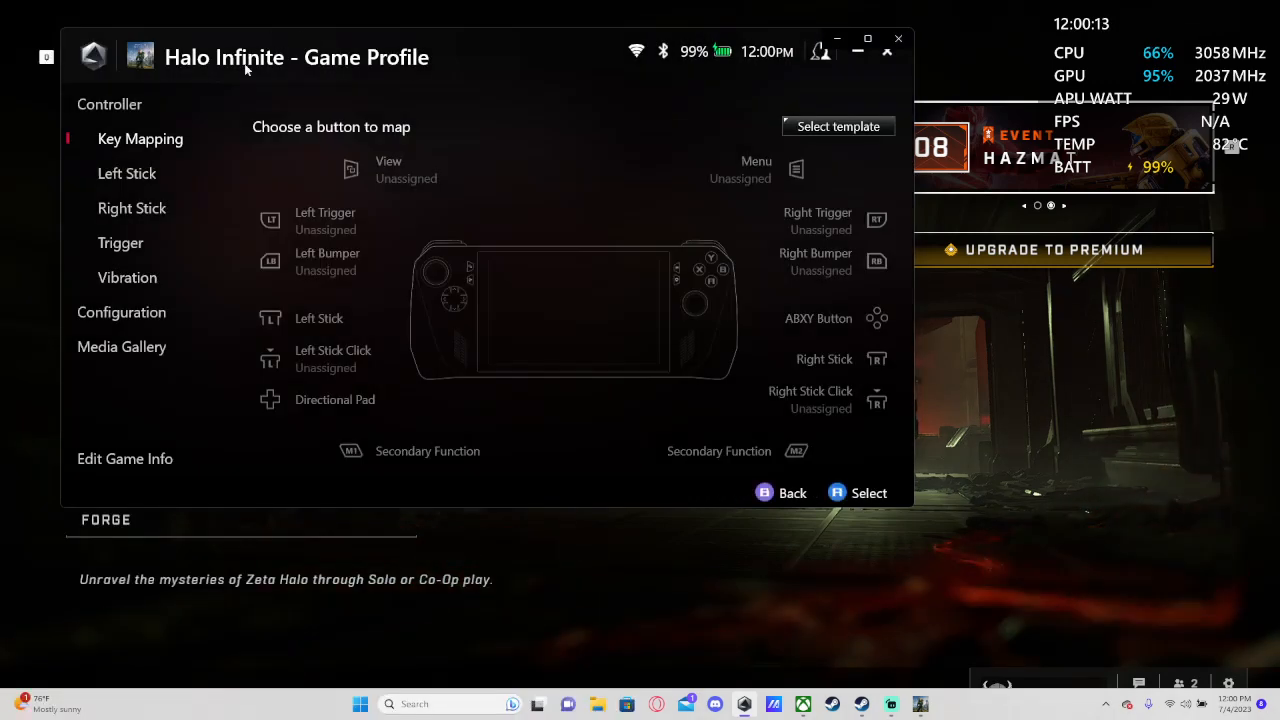
# Set the Halo Infinite profile's Operating mode DC to Performance and reopen the list to verify.
pyautogui.click(121, 312)
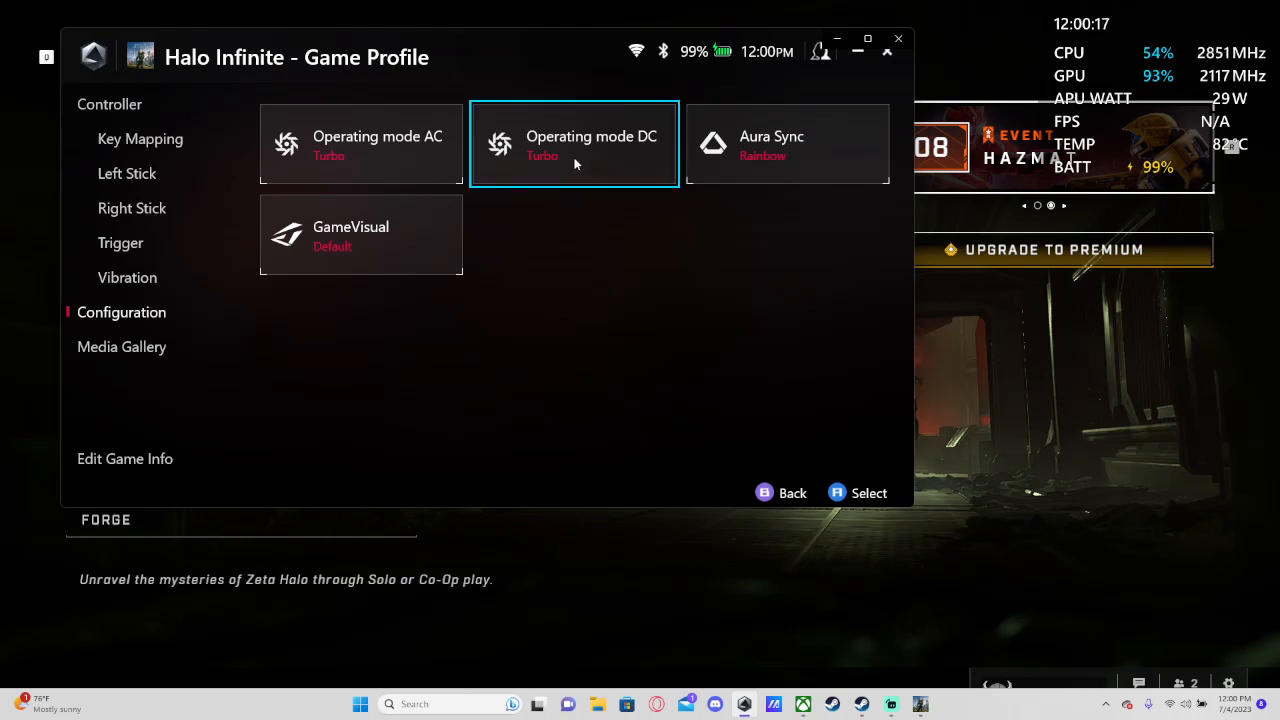
pyautogui.click(573, 143)
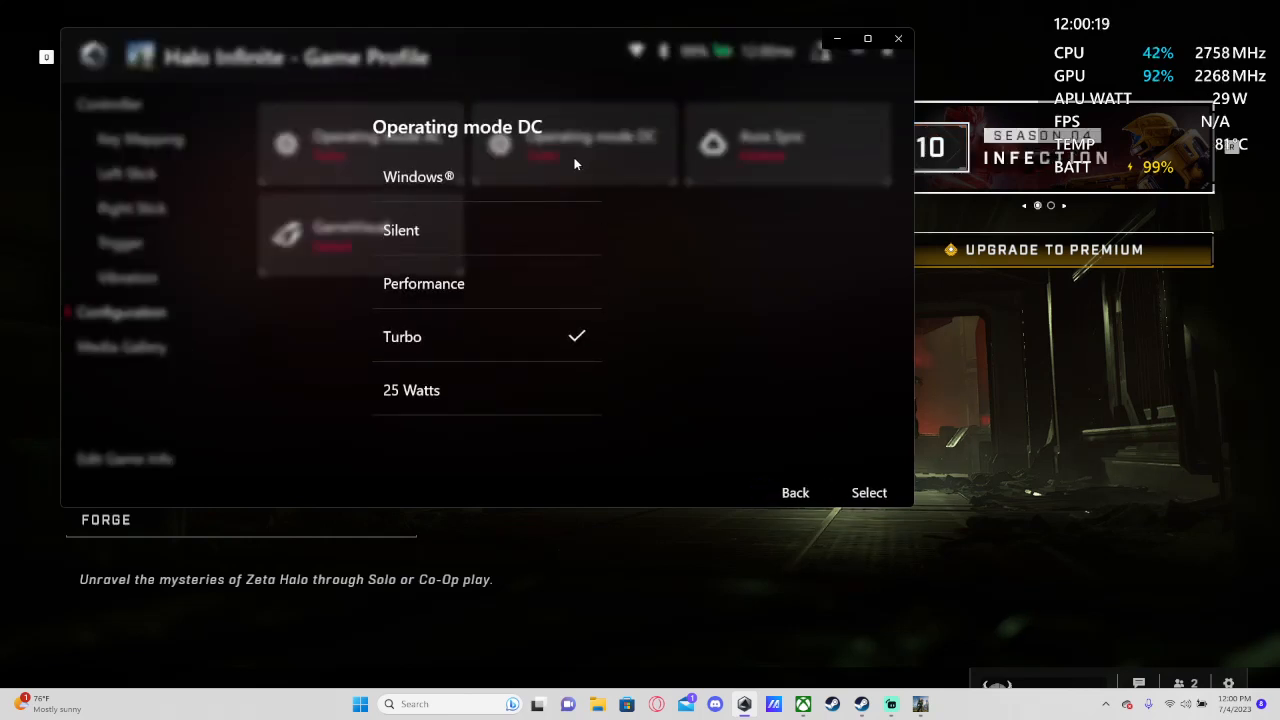
pyautogui.click(423, 283)
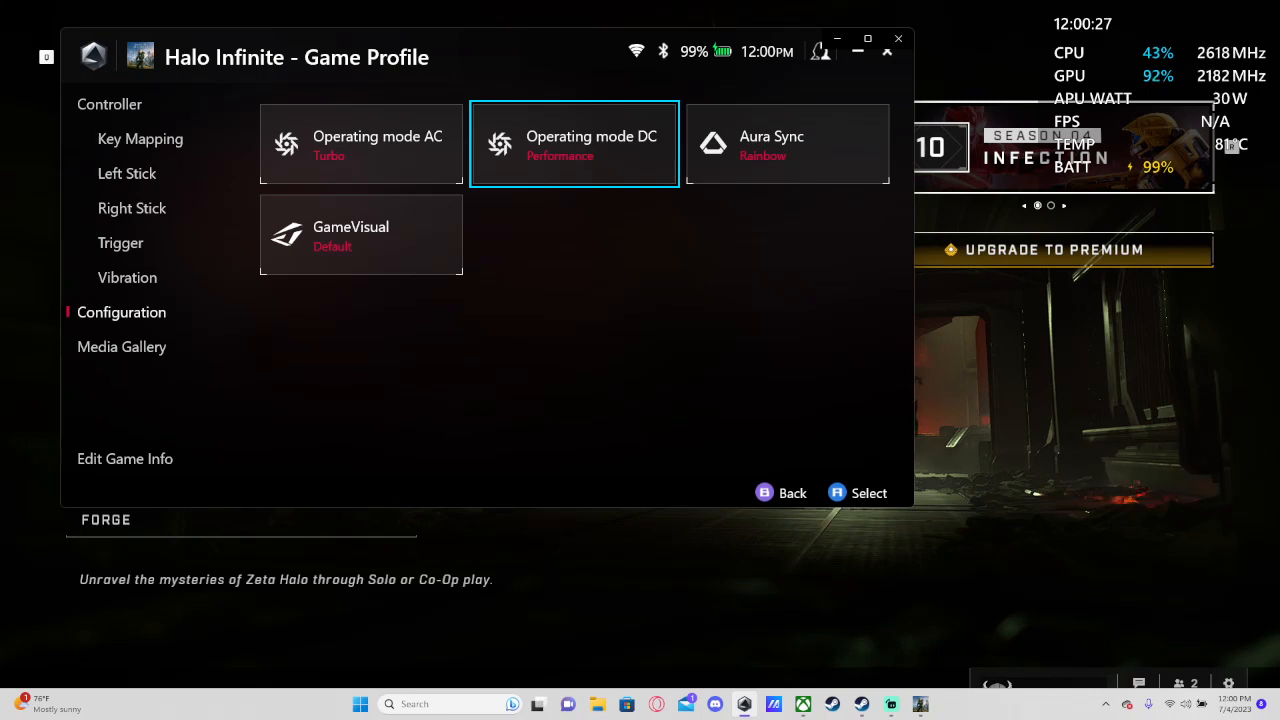
pyautogui.moveTo(440, 105)
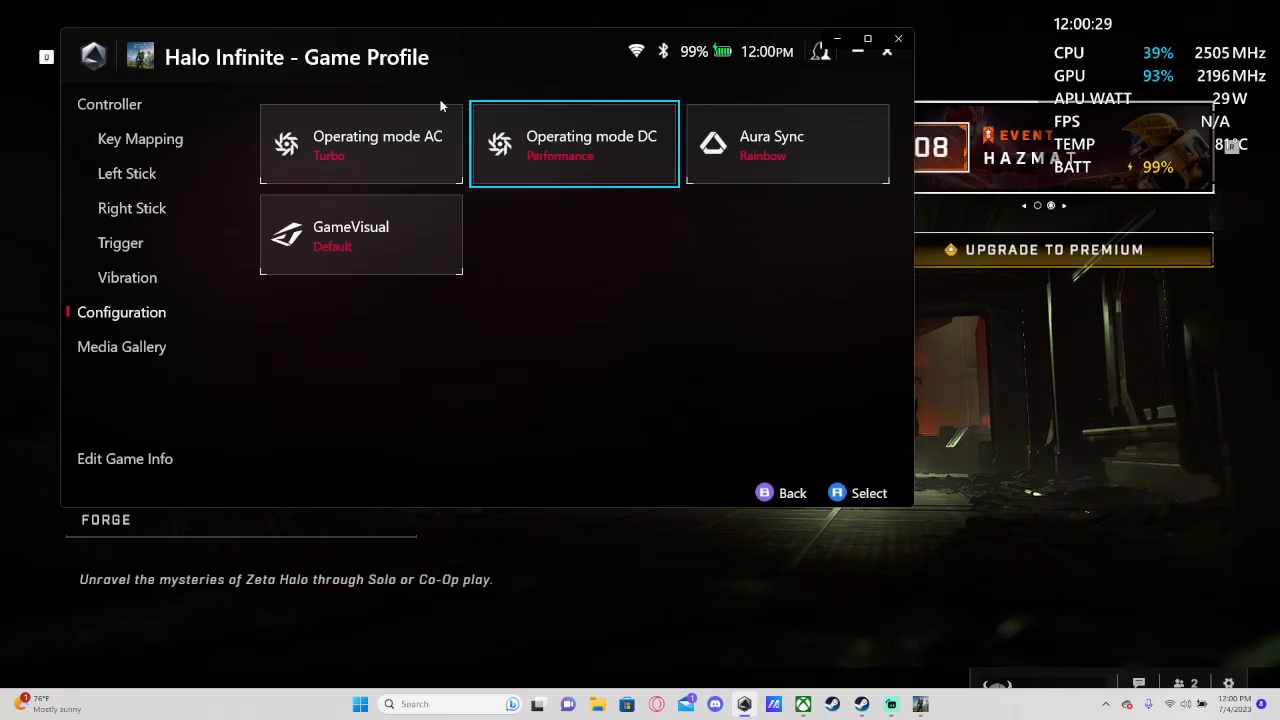
pyautogui.click(573, 143)
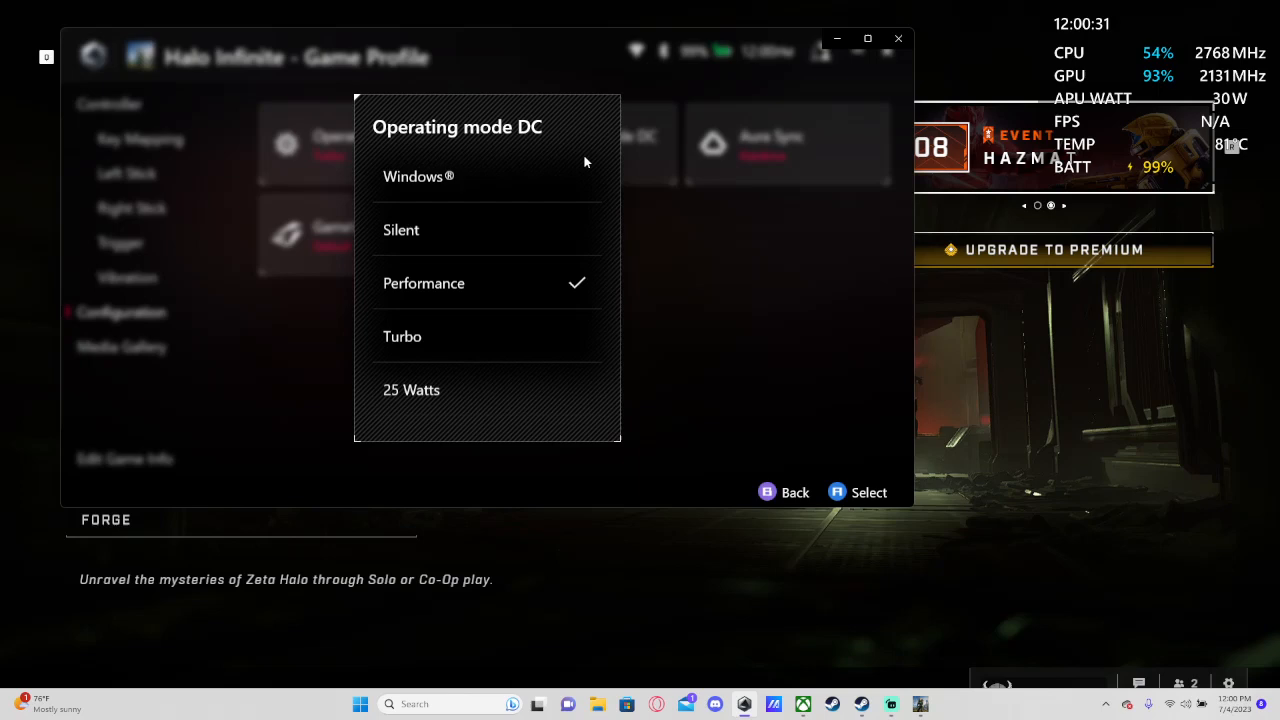
pyautogui.moveTo(740, 249)
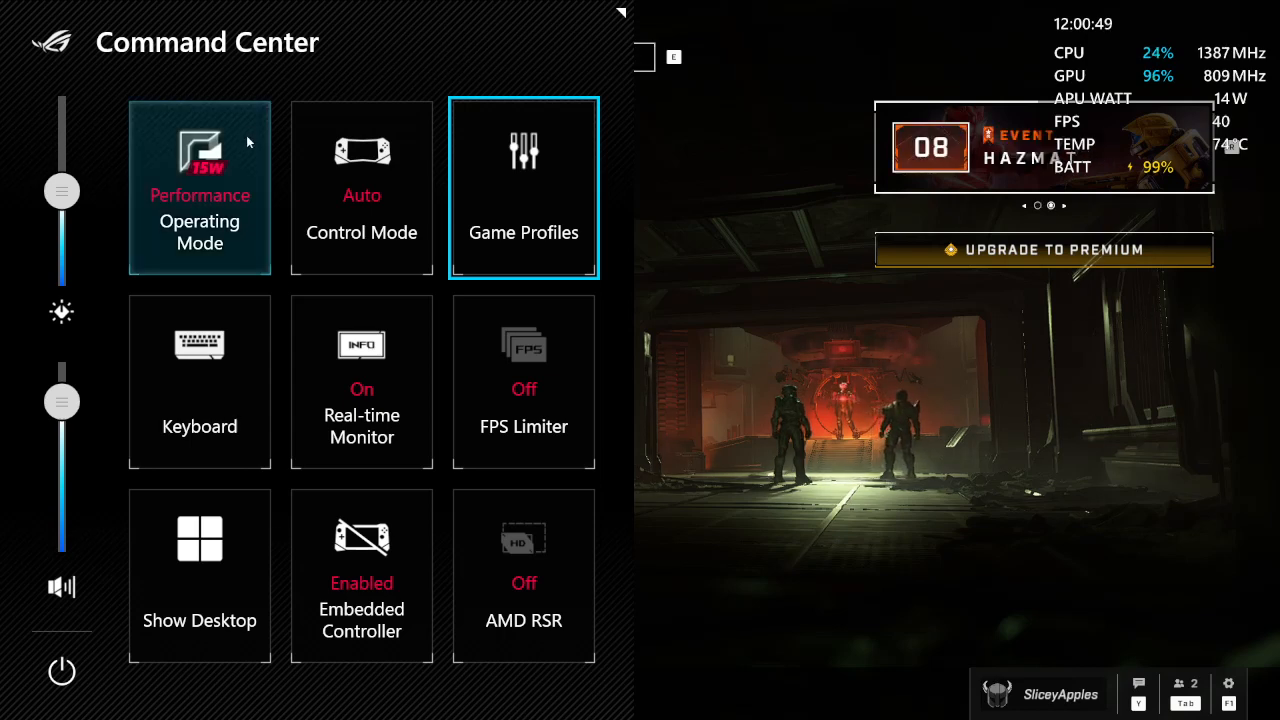
pyautogui.moveTo(185, 158)
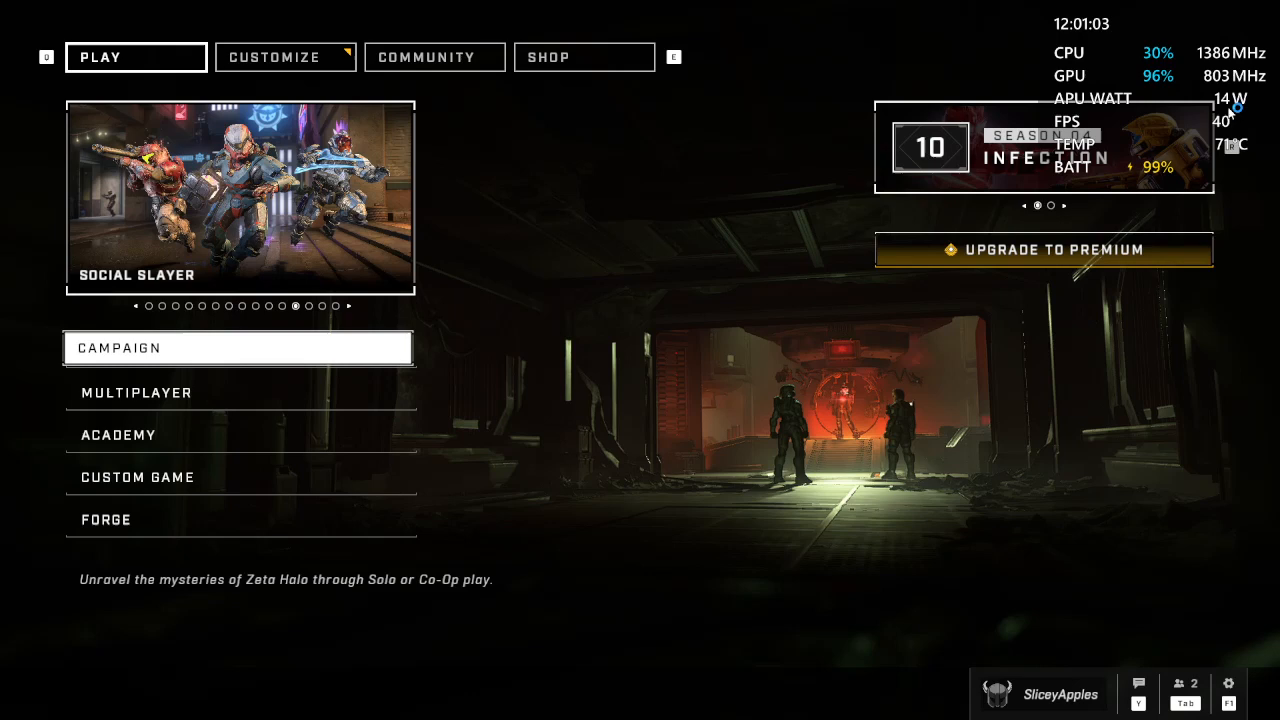
pyautogui.moveTo(662, 178)
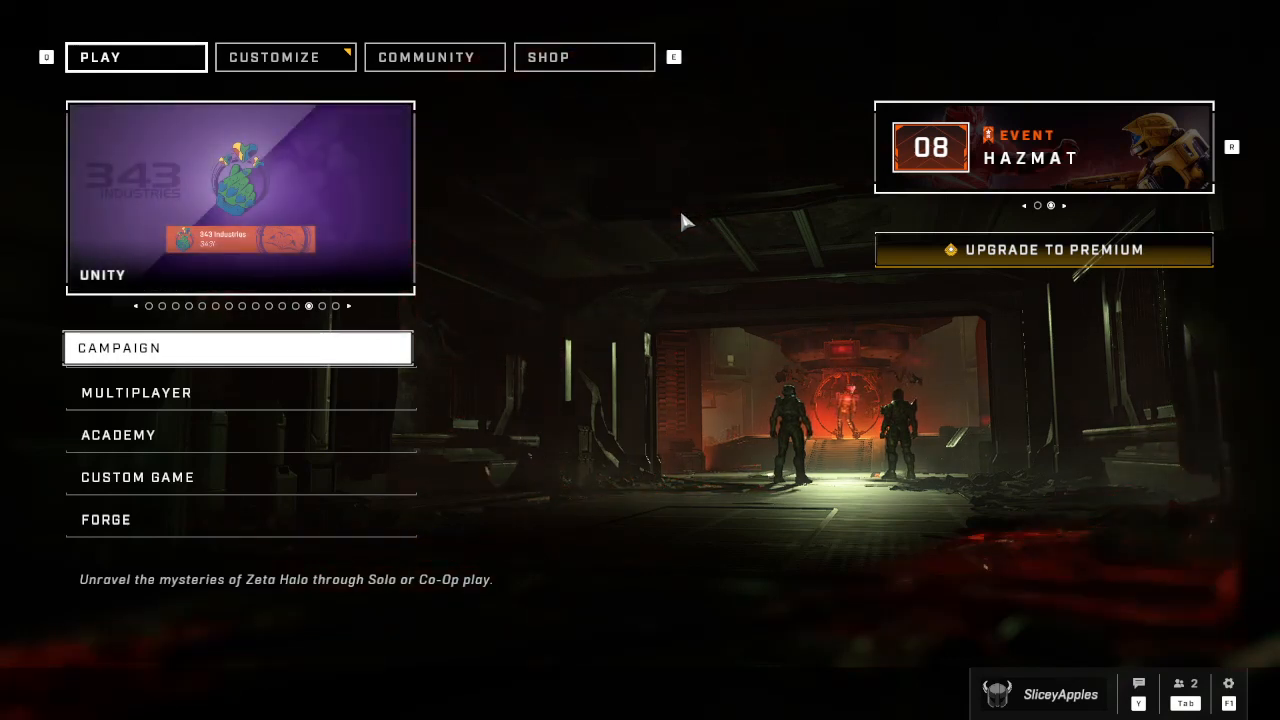
# Bring up the Windows Start menu over Halo Infinite's main menu.
pyautogui.click(359, 703)
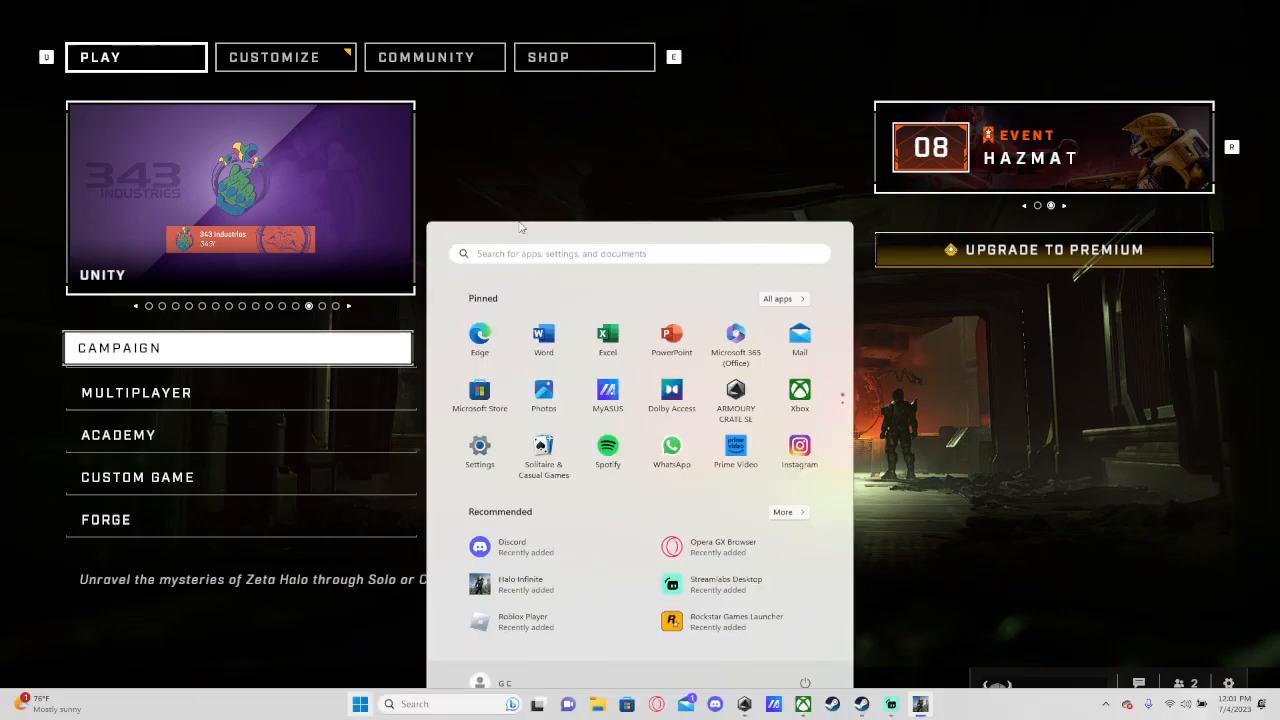
pyautogui.moveTo(744, 704)
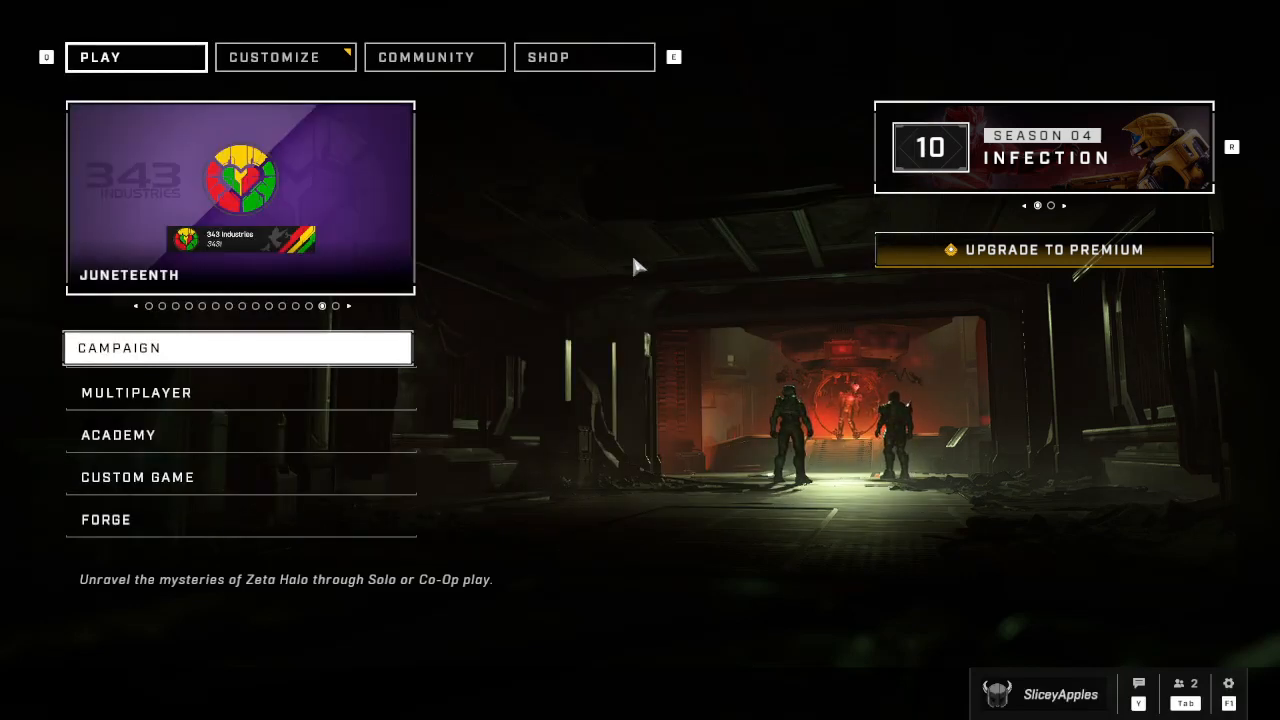
pyautogui.moveTo(640, 325)
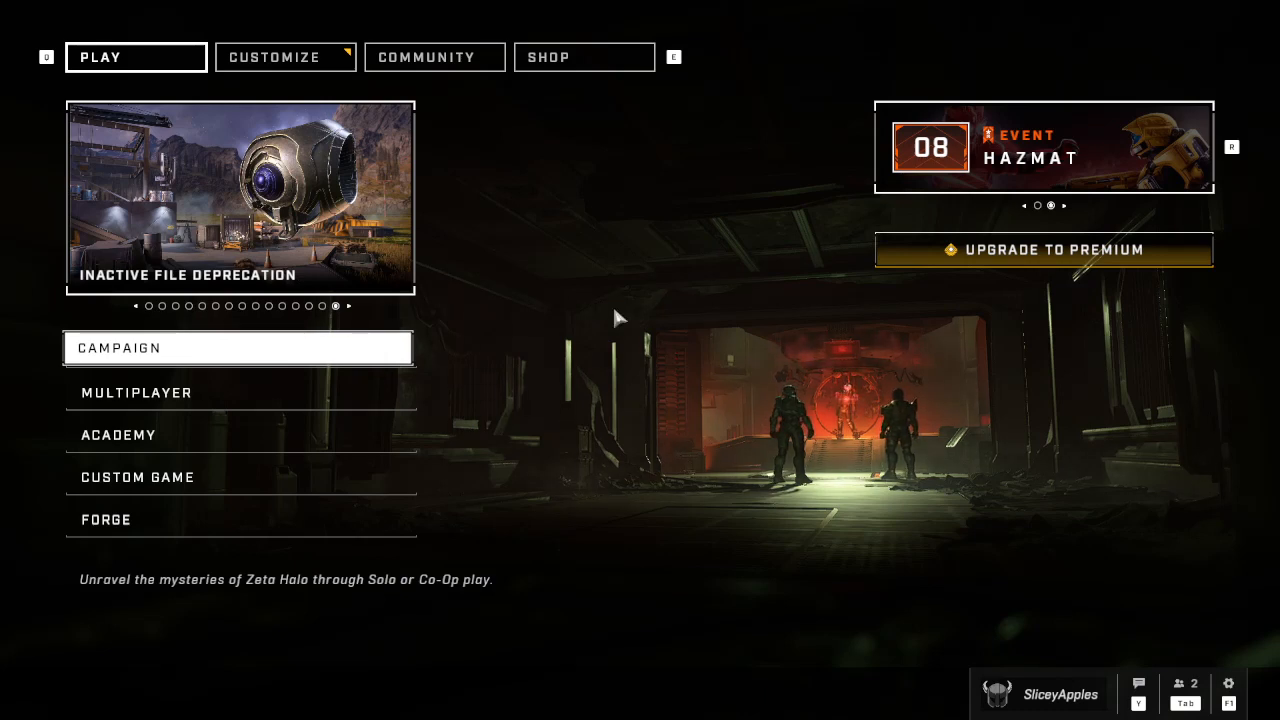
pyautogui.moveTo(692, 247)
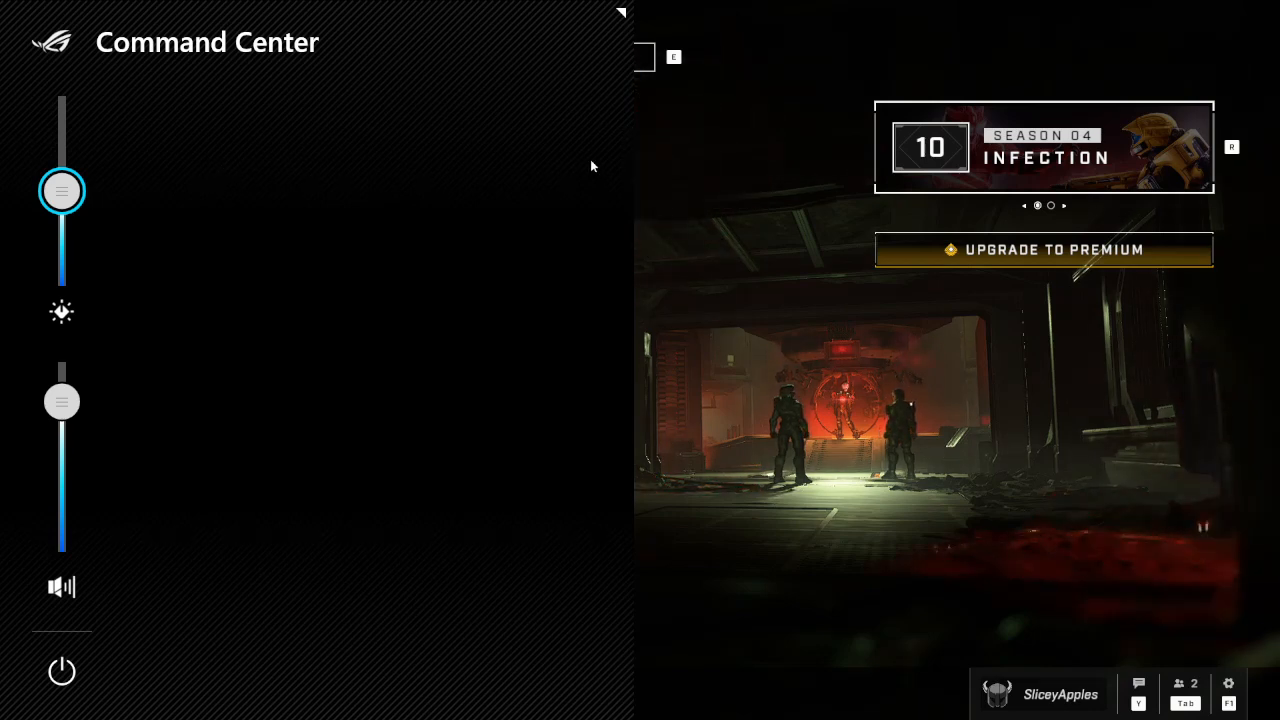
pyautogui.moveTo(128, 120)
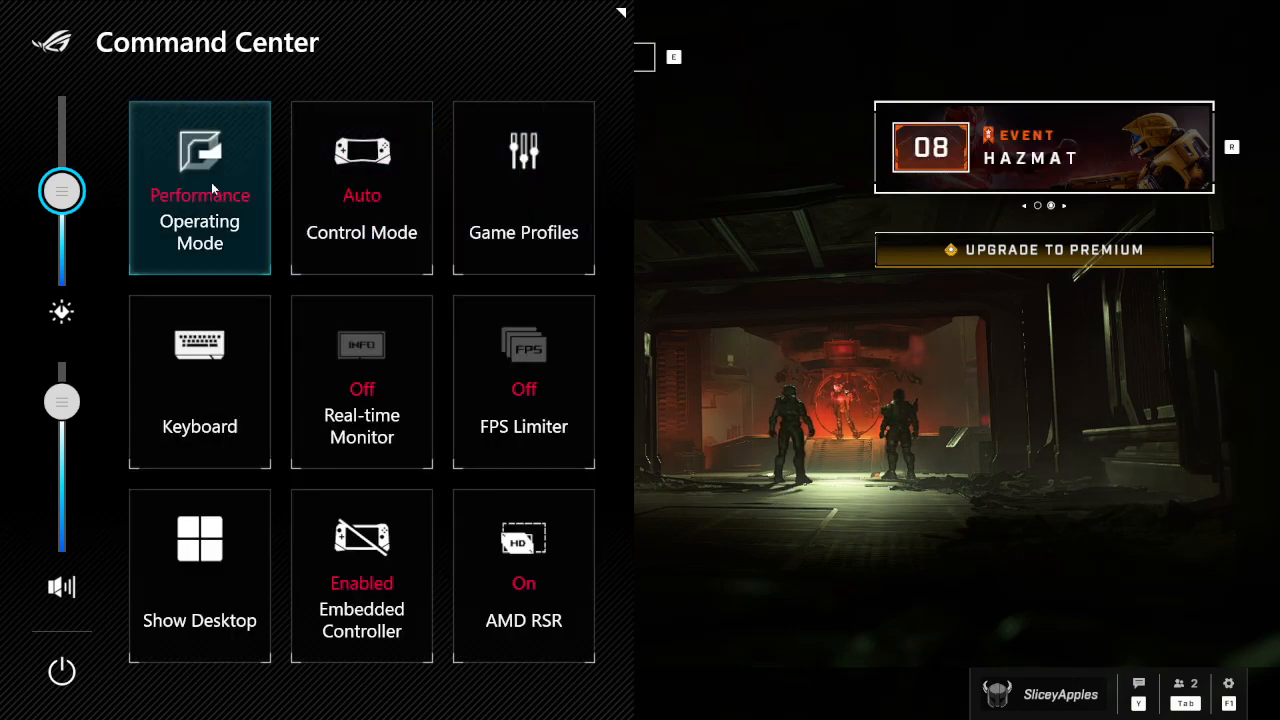
# Cycle Operating Mode to Turbo, close the Hazmat event news, and return to Armoury Crate SE.
pyautogui.click(199, 187)
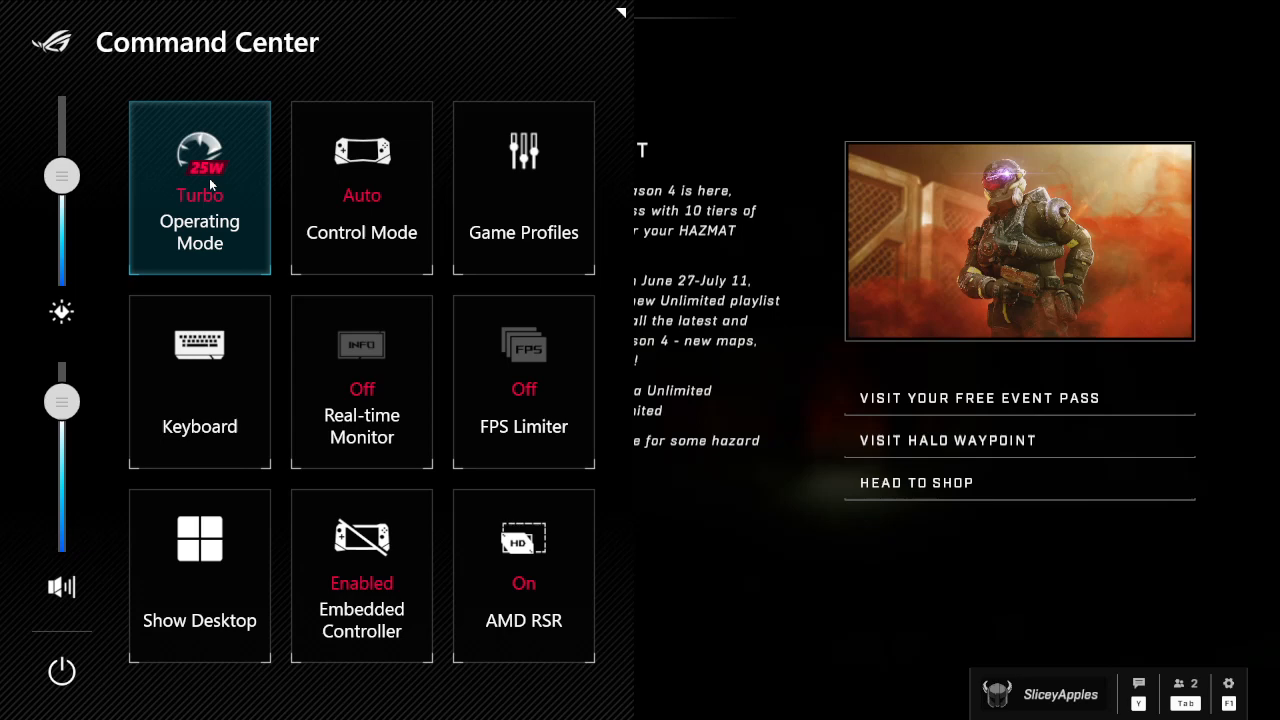
pyautogui.moveTo(212, 170)
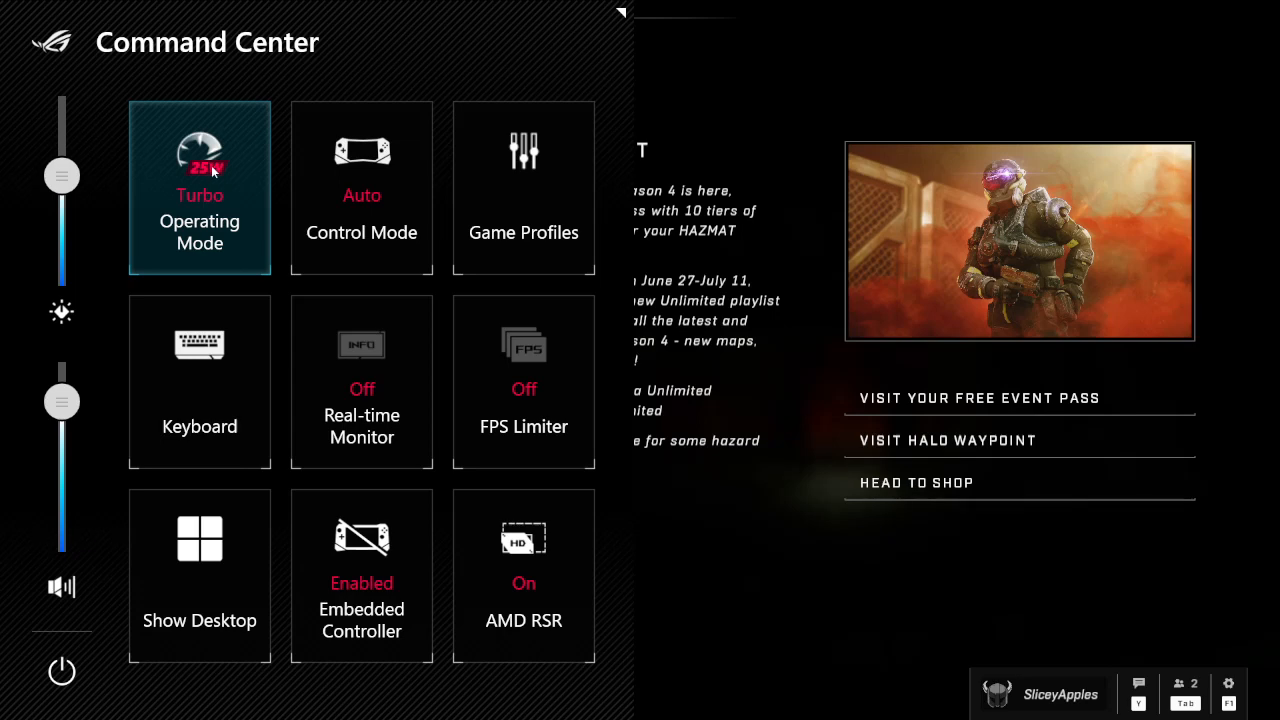
pyautogui.moveTo(218, 185)
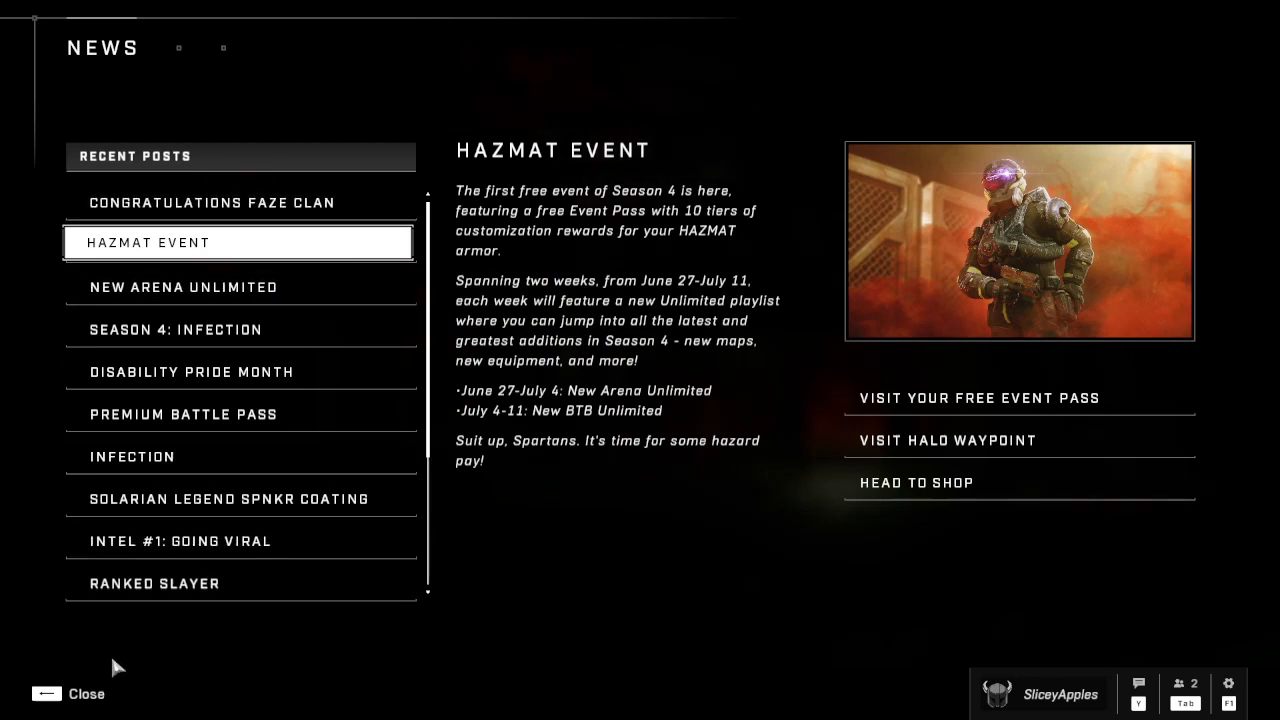
pyautogui.click(68, 693)
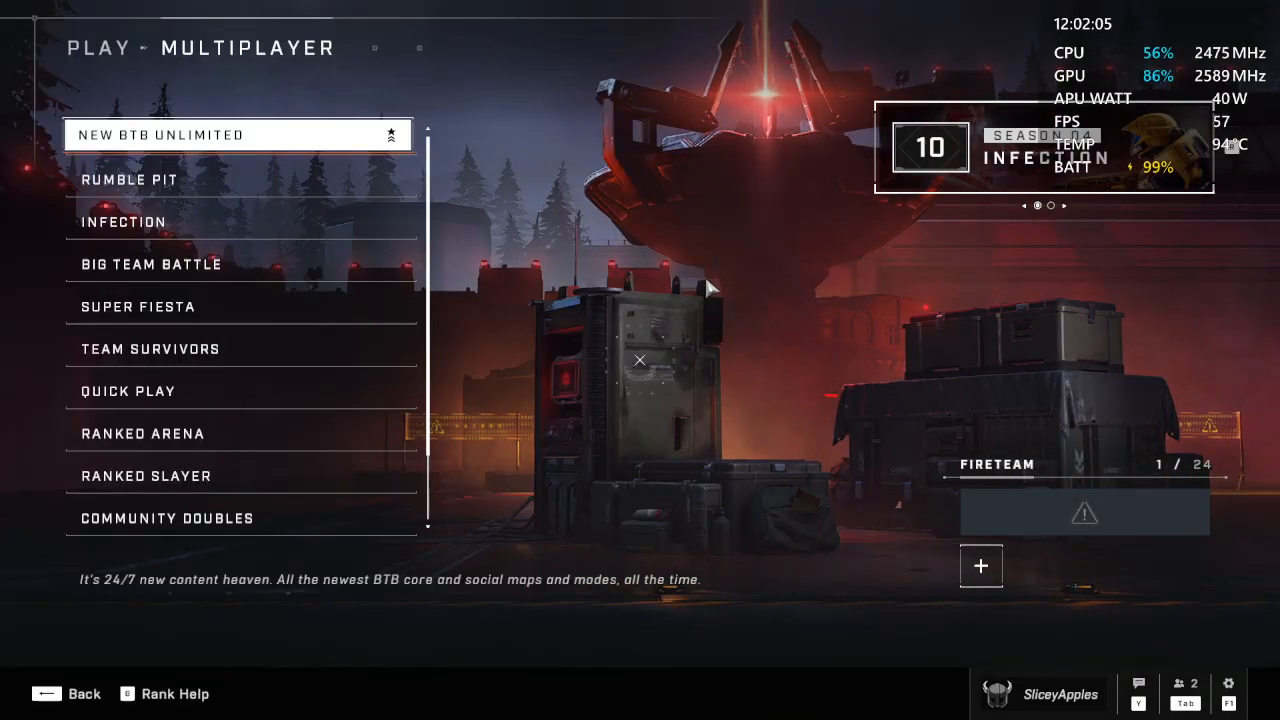
pyautogui.press('Escape')
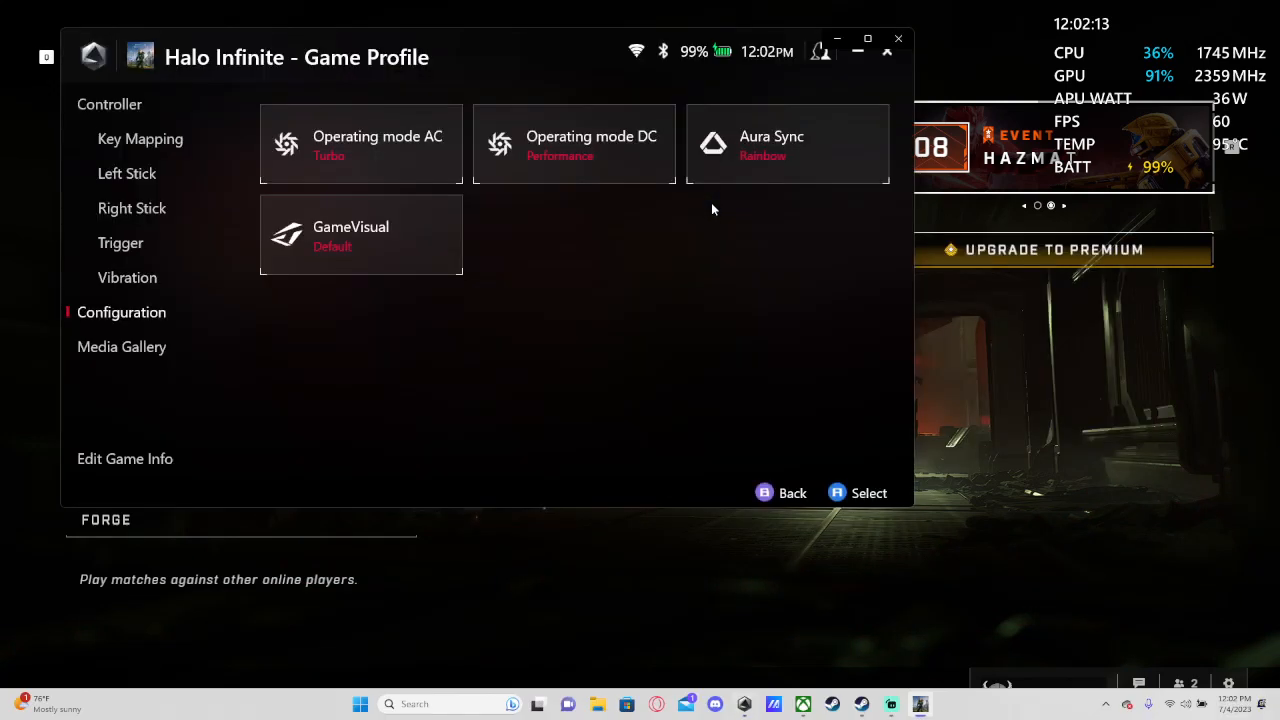
# Check Command Center shows Performance, then reopen the Halo Infinite game profile.
pyautogui.press('alt+tab')
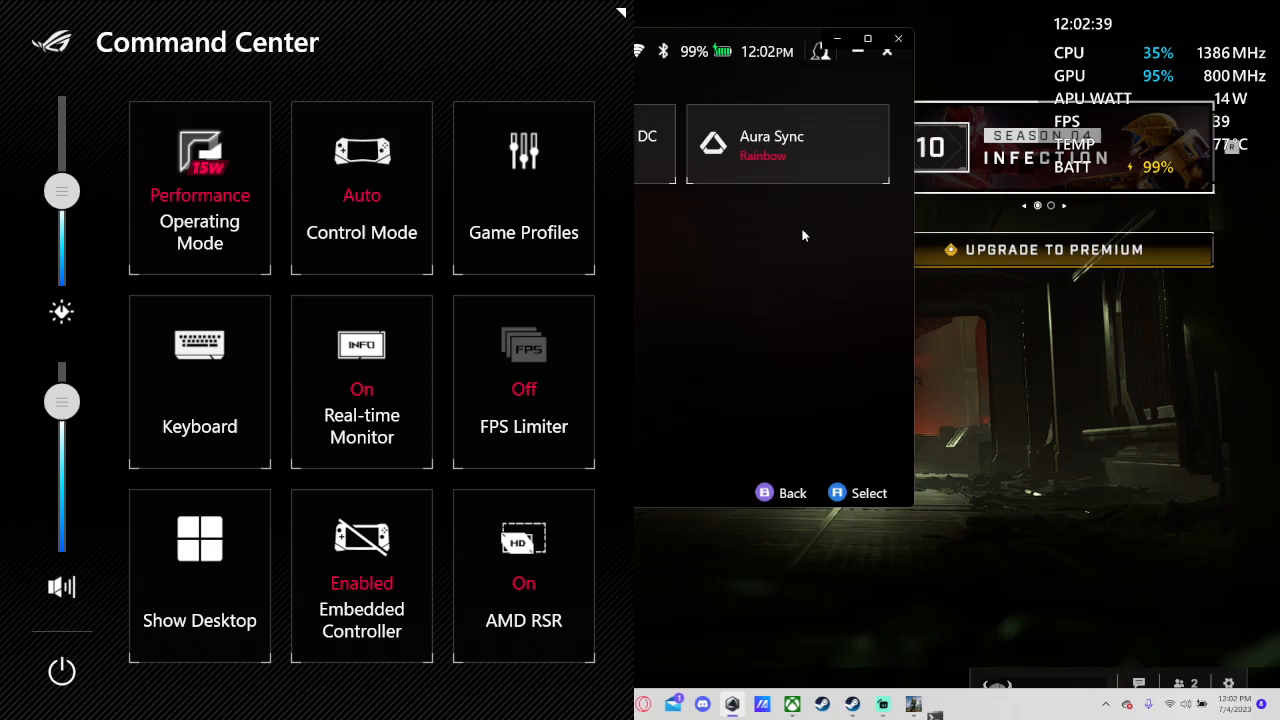
pyautogui.click(199, 188)
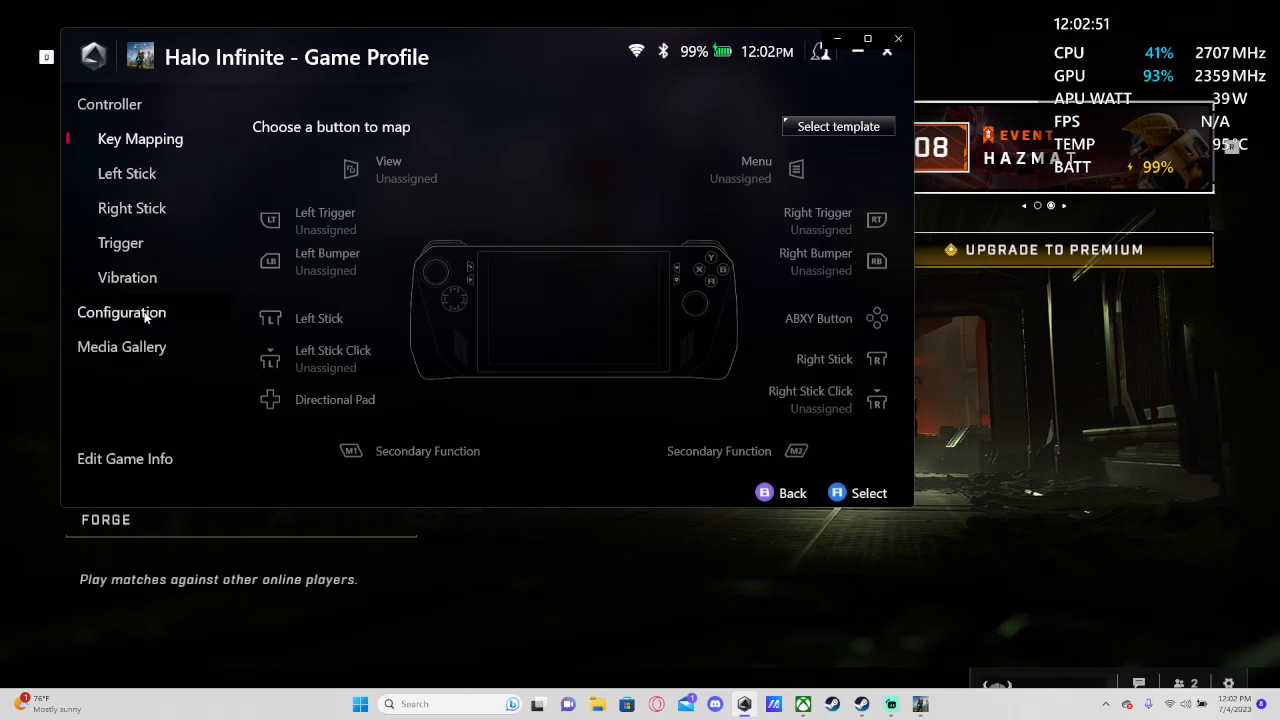
# Confirm the Halo Infinite profile's Operating mode DC reads Turbo, then go to Settings.
pyautogui.click(121, 312)
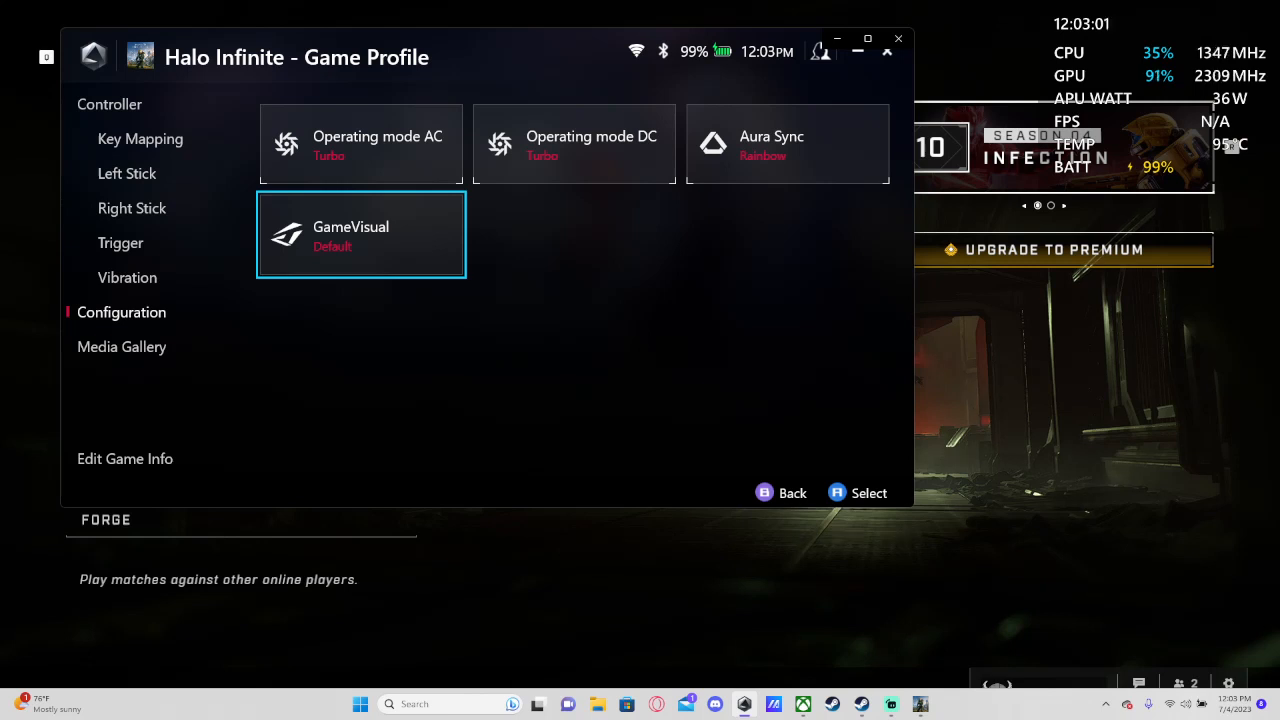
pyautogui.click(573, 143)
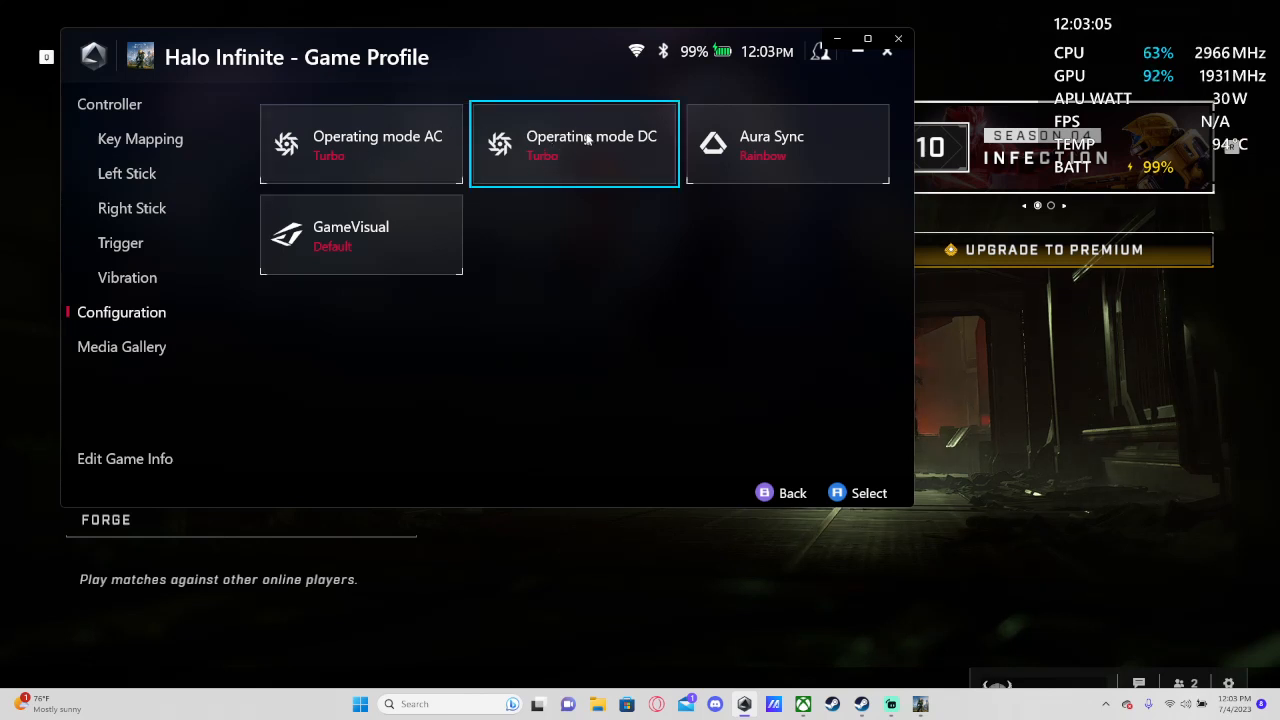
pyautogui.click(360, 143)
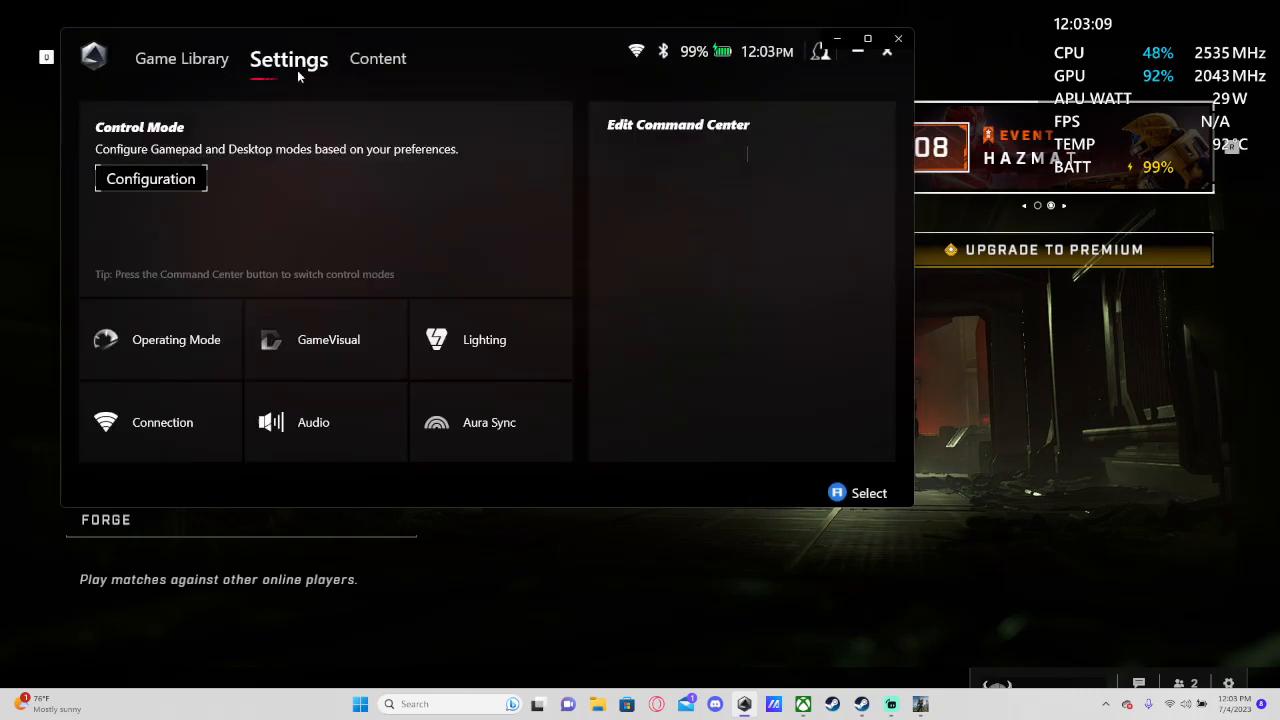
# Open the System Usage page on its Operating Mode section.
pyautogui.click(176, 339)
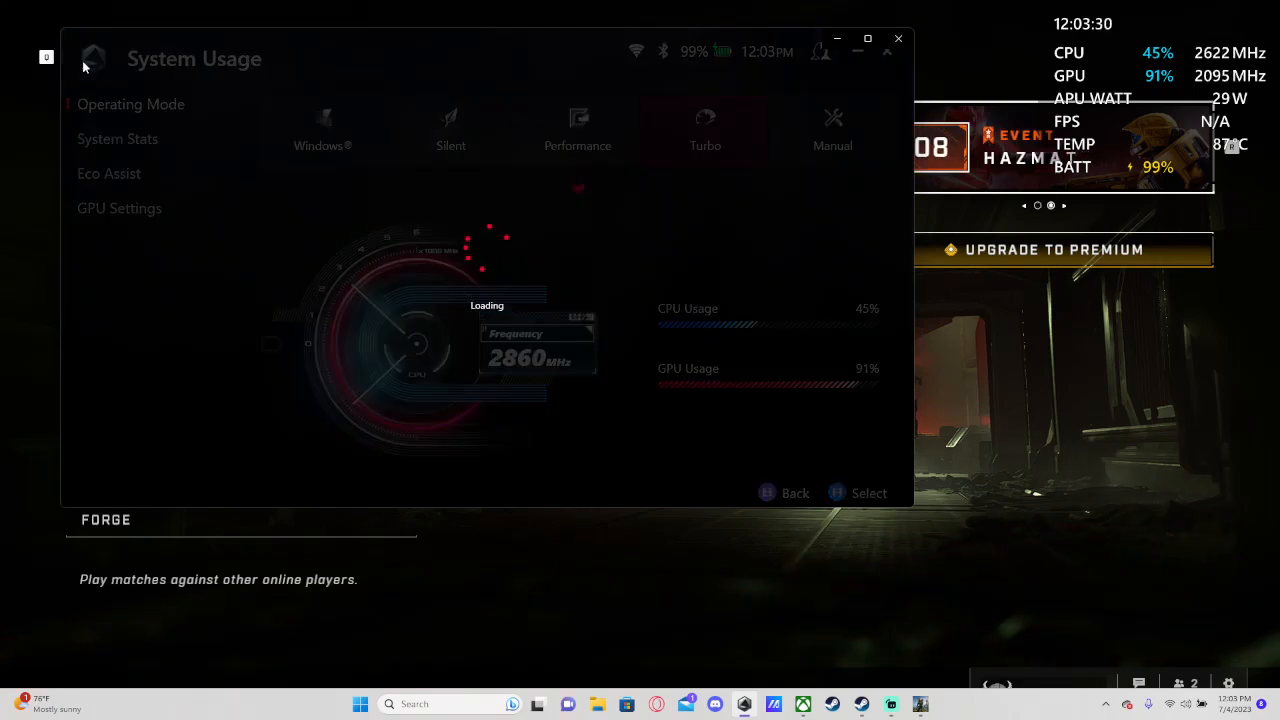
# Toggle between Game Library and Settings, then open the Halo Infinite game profile.
pyautogui.click(288, 58)
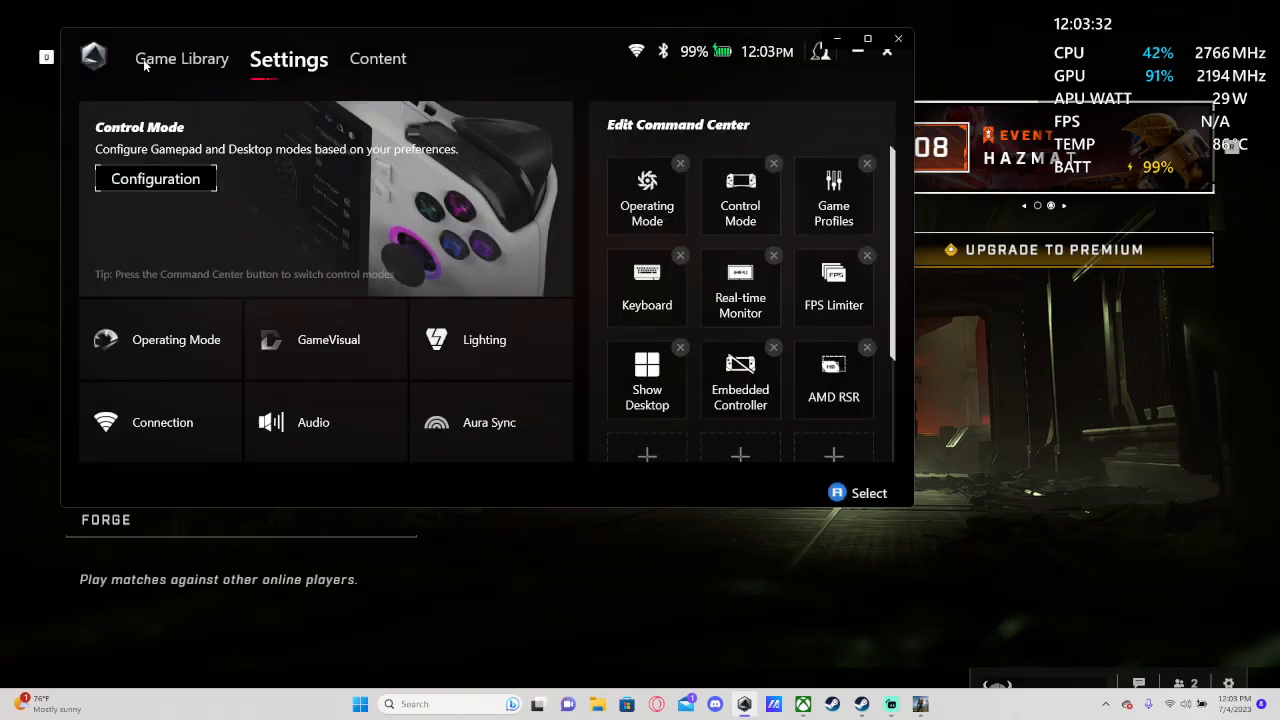
pyautogui.click(181, 58)
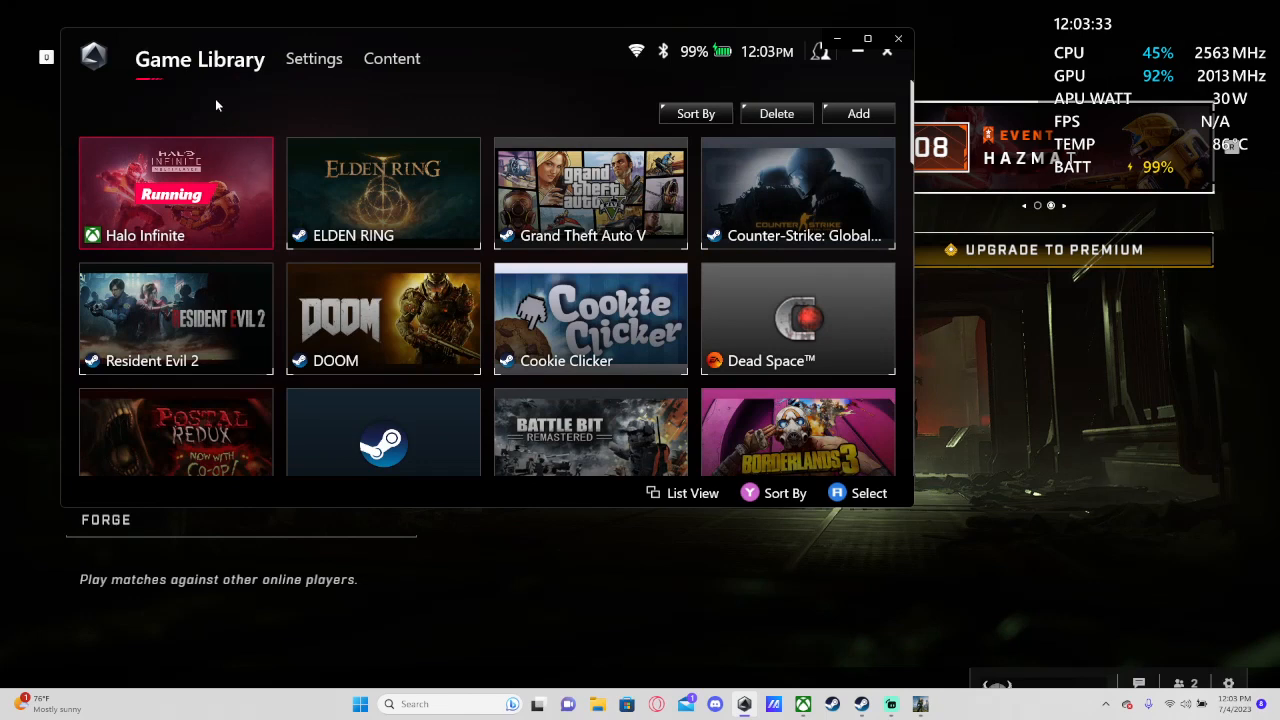
pyautogui.moveTo(243, 24)
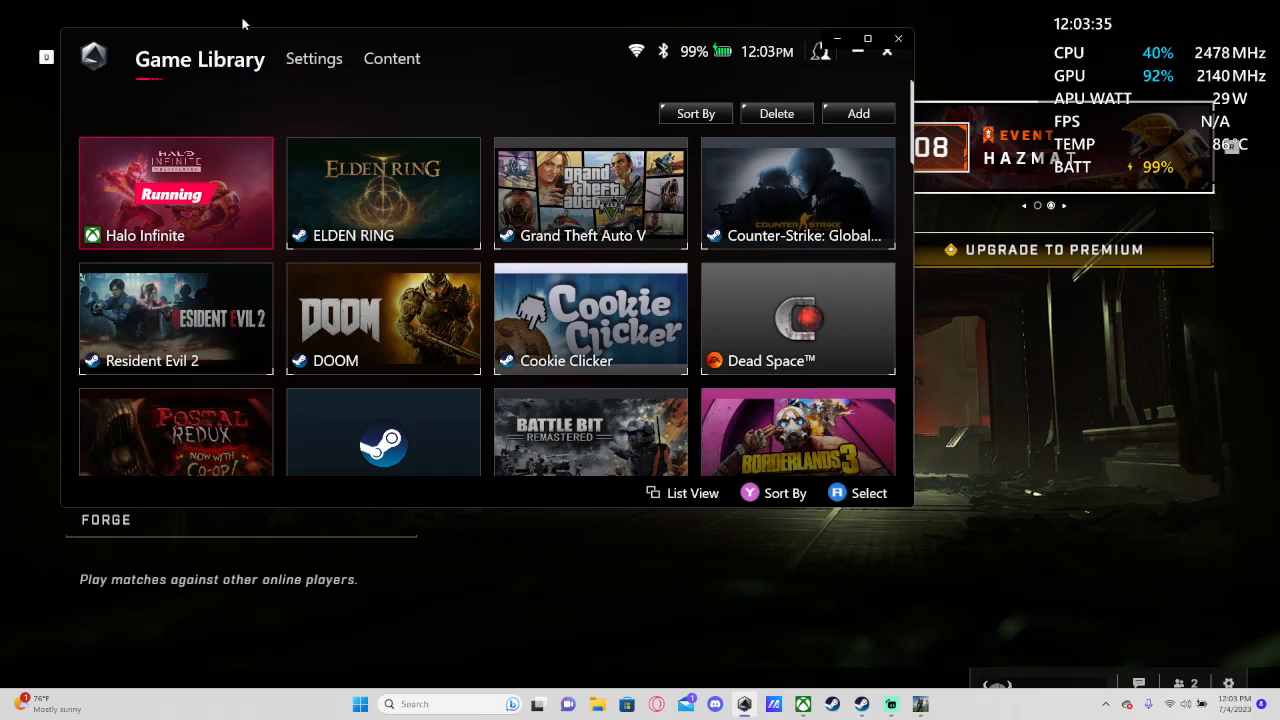
pyautogui.moveTo(141, 42)
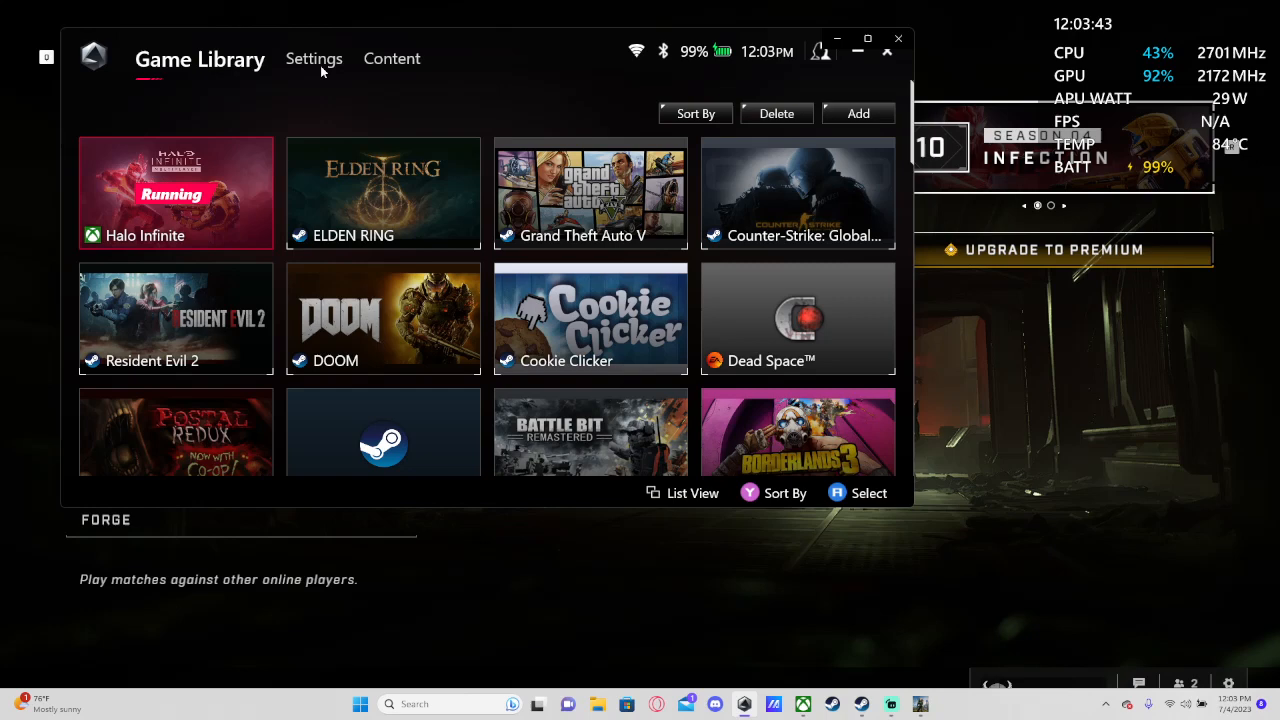
pyautogui.click(314, 58)
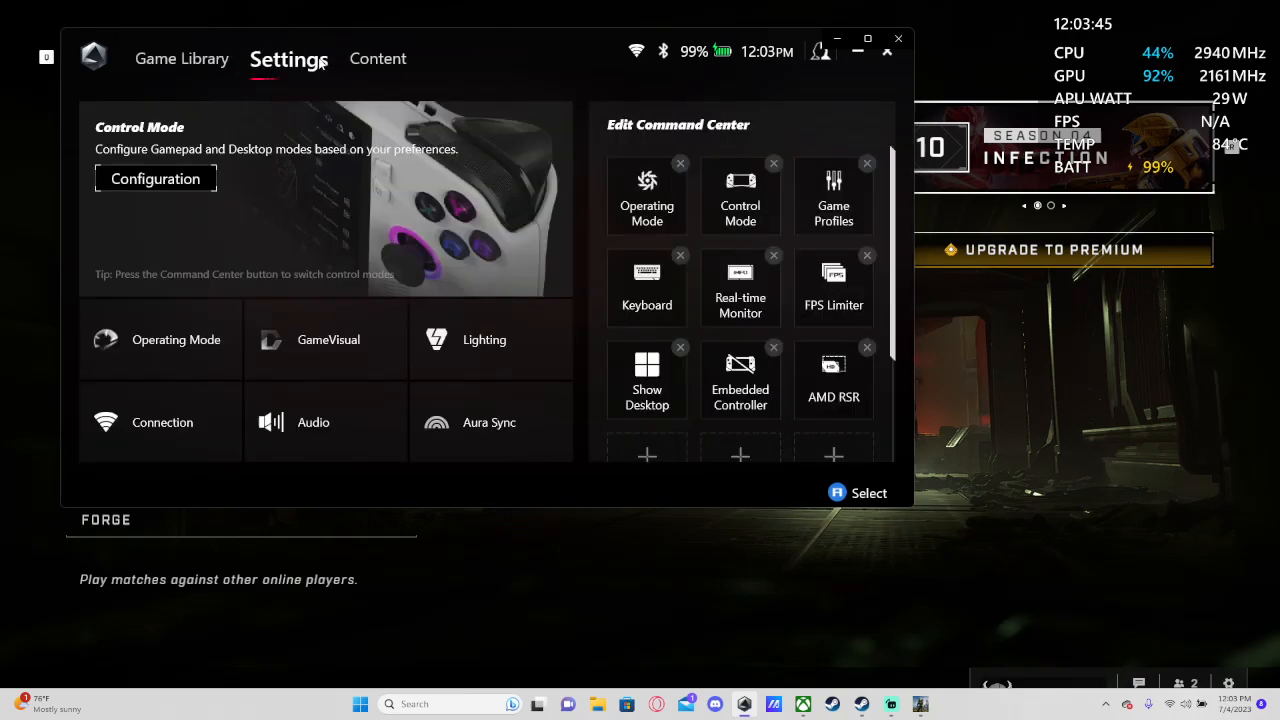
pyautogui.moveTo(150, 342)
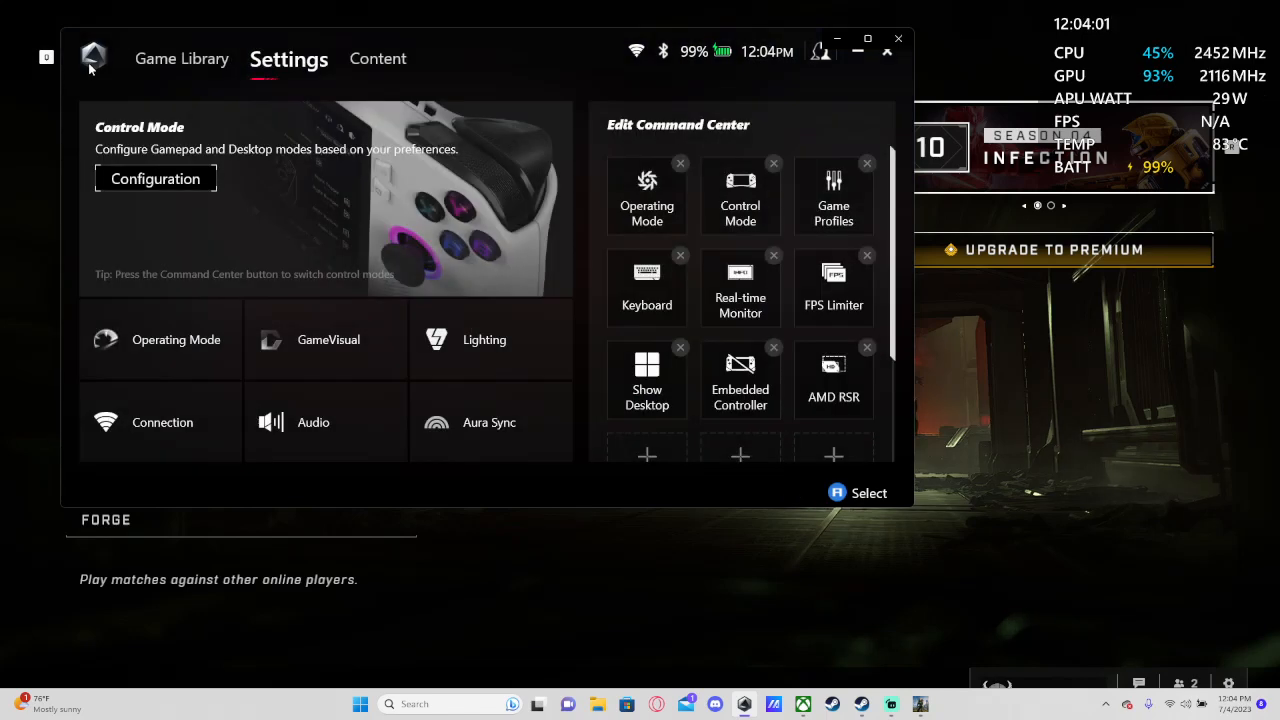
pyautogui.click(182, 58)
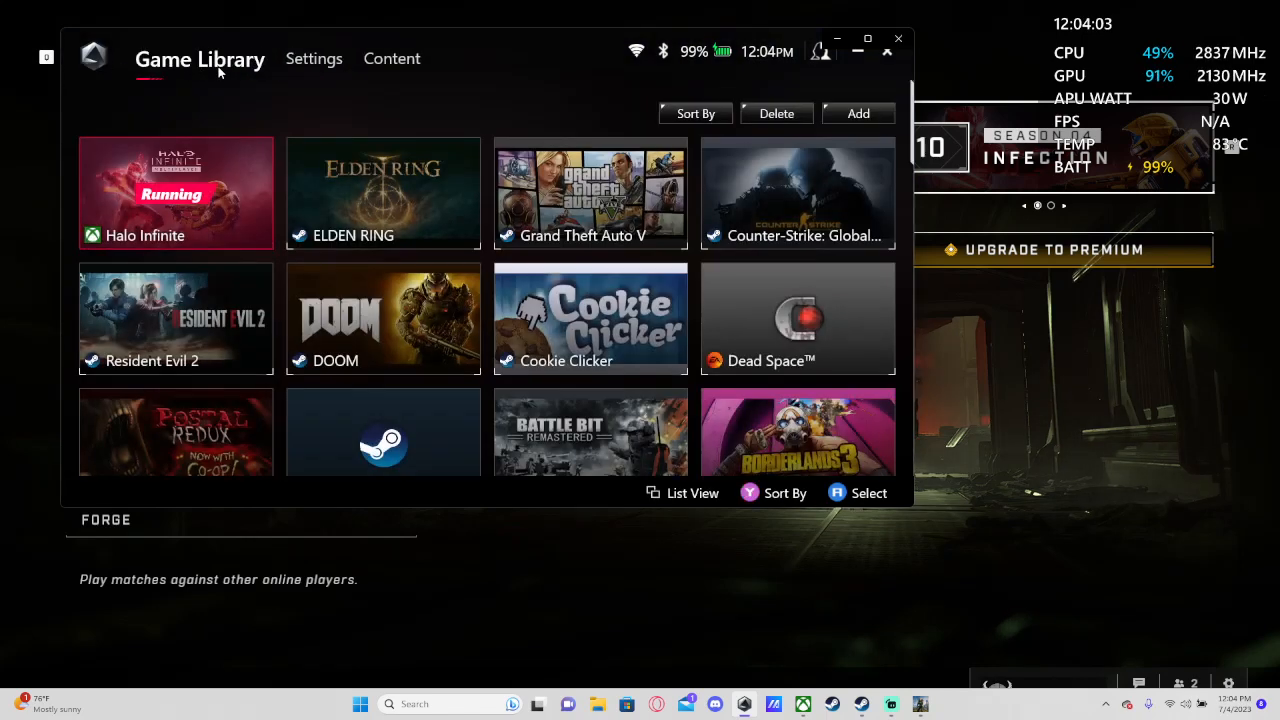
pyautogui.click(289, 58)
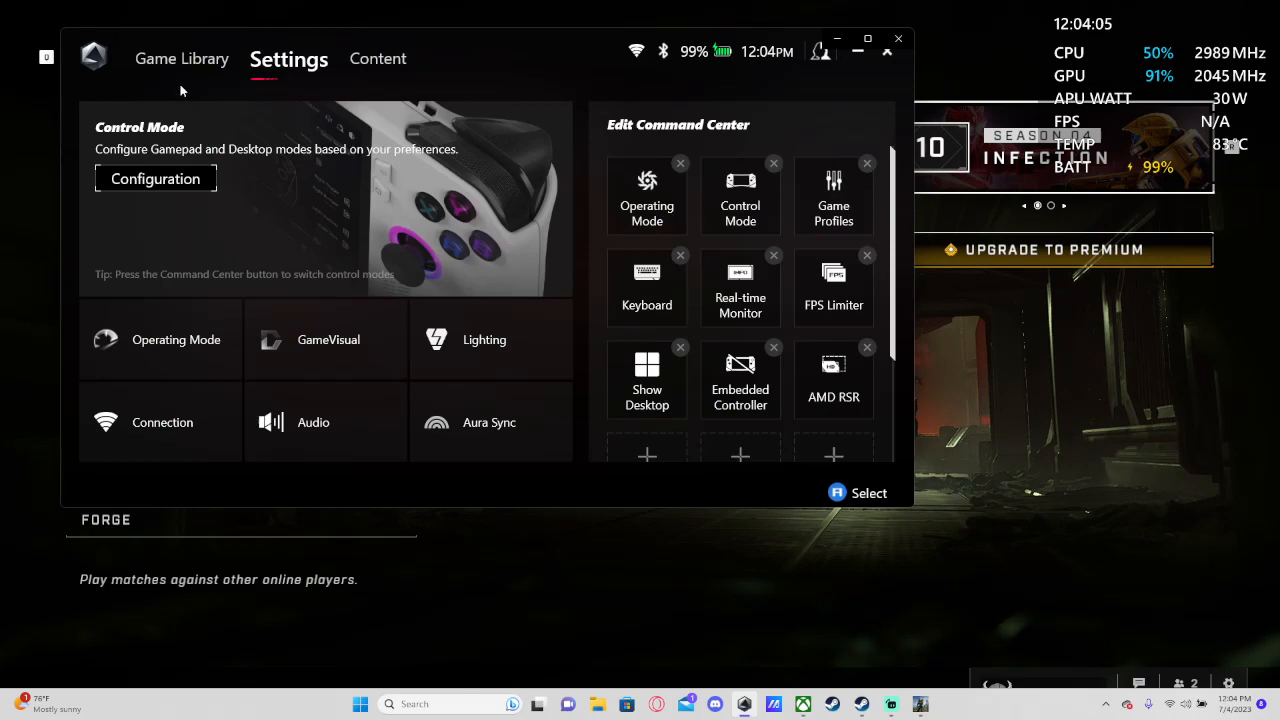
pyautogui.click(182, 58)
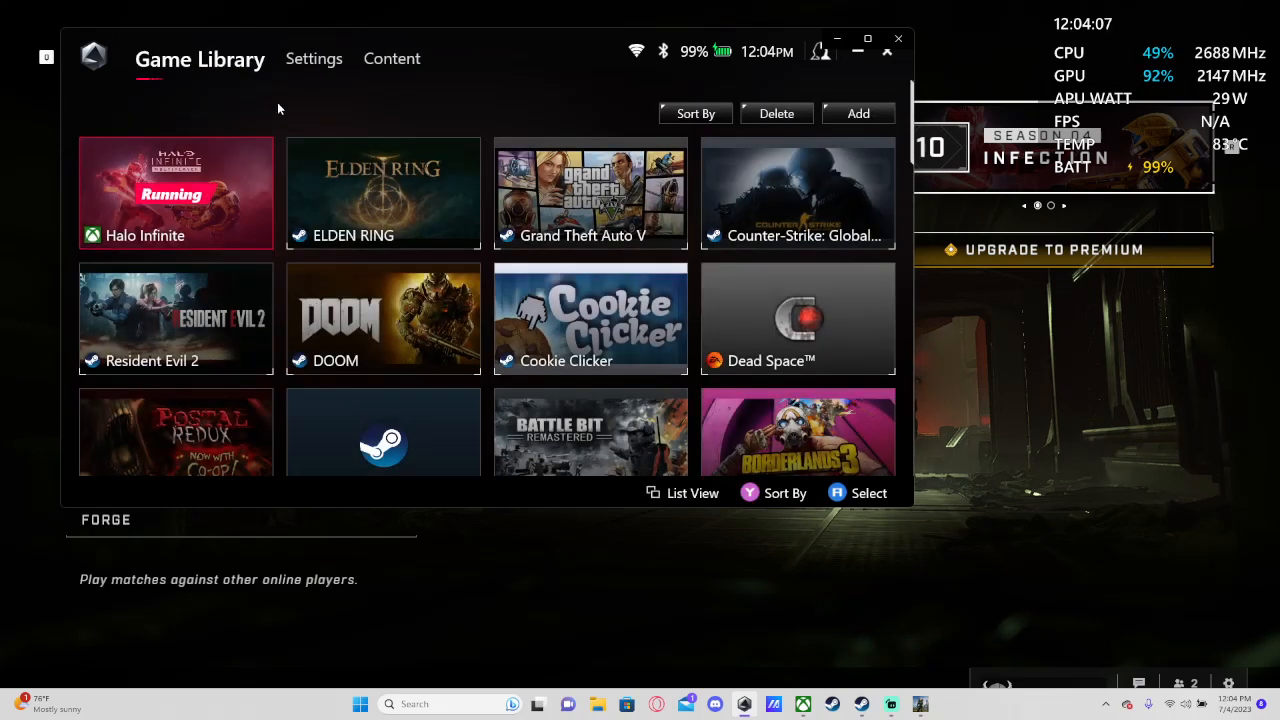
pyautogui.click(175, 190)
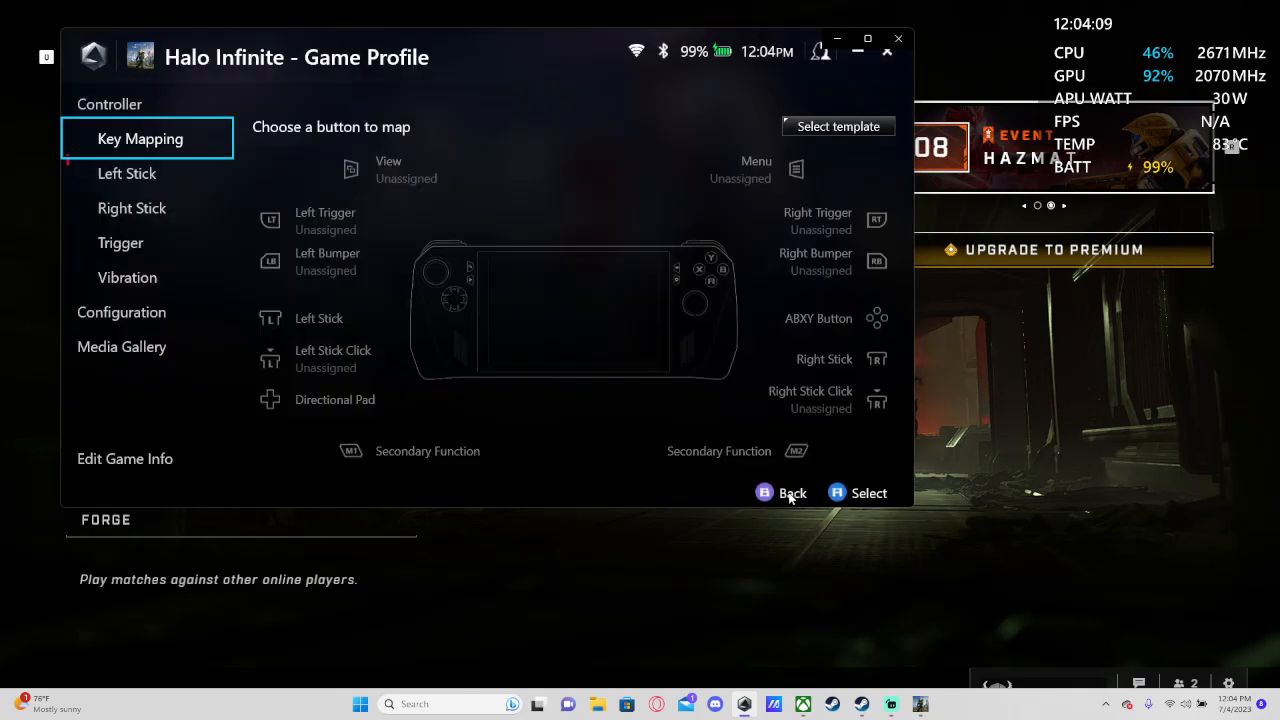
# Open ELDEN RING's game profile to check Operating mode DC is Turbo.
pyautogui.click(121, 312)
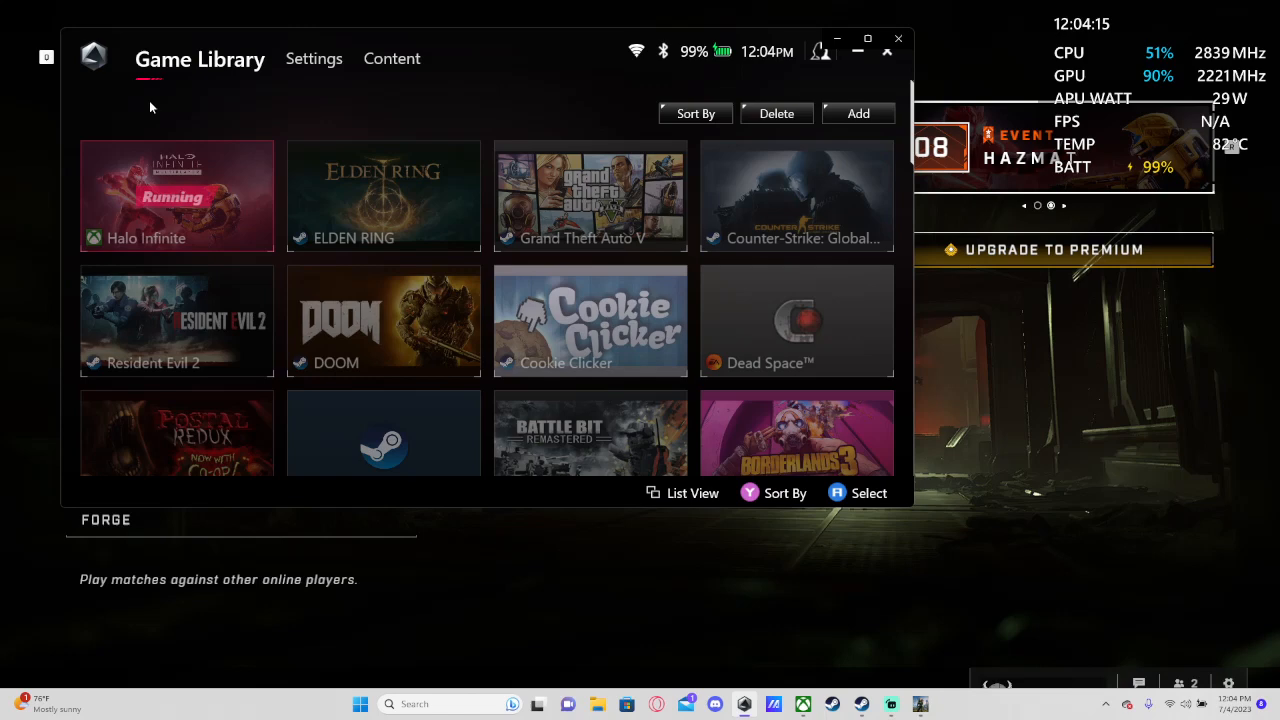
pyautogui.click(383, 192)
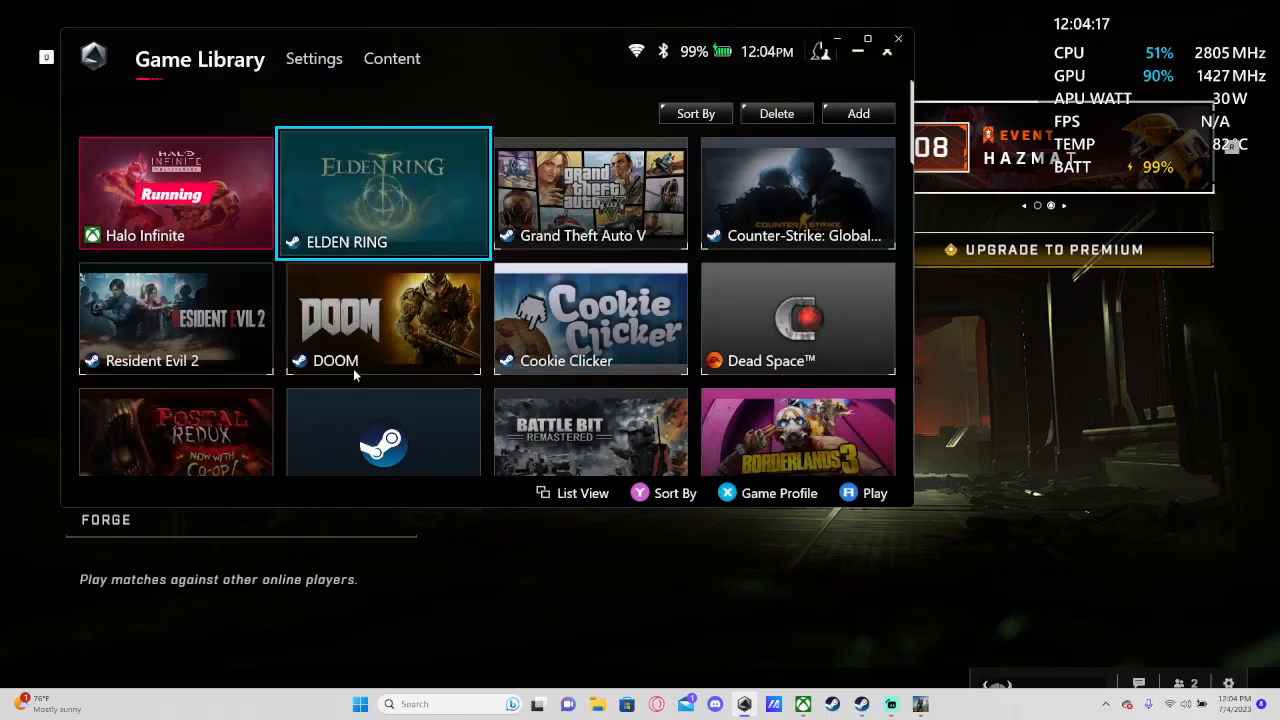
pyautogui.click(779, 492)
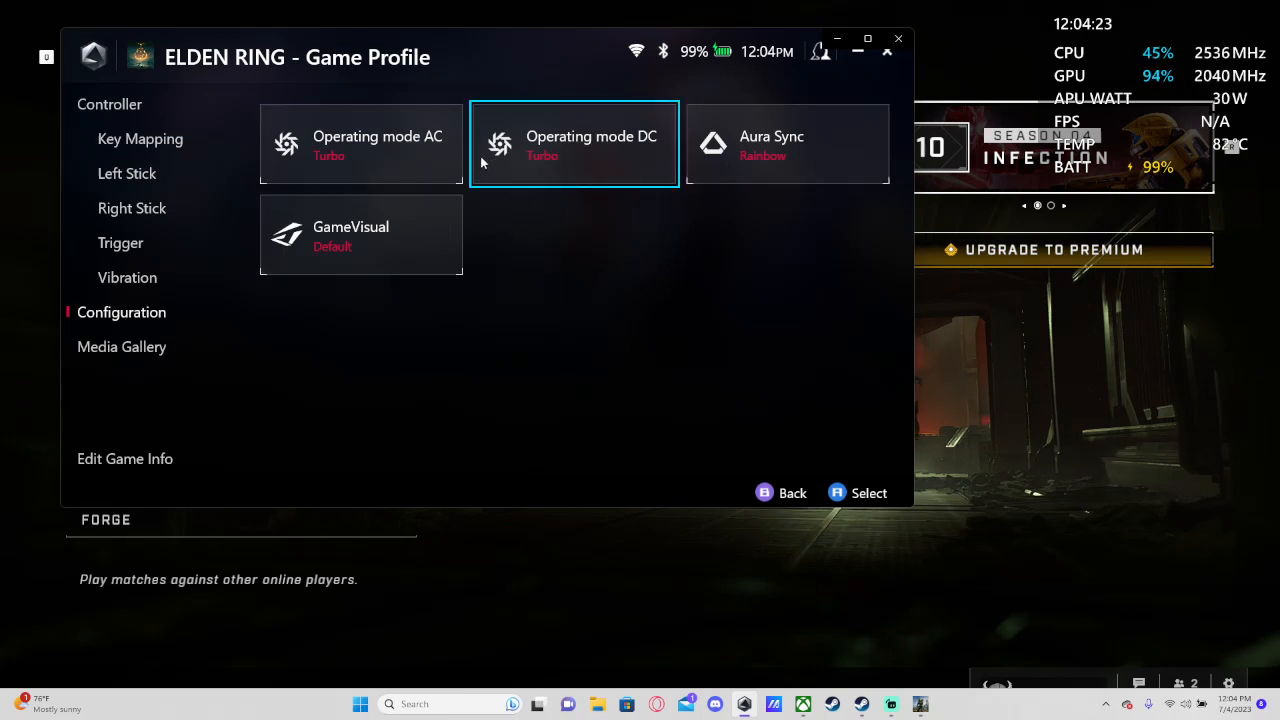
pyautogui.moveTo(538, 240)
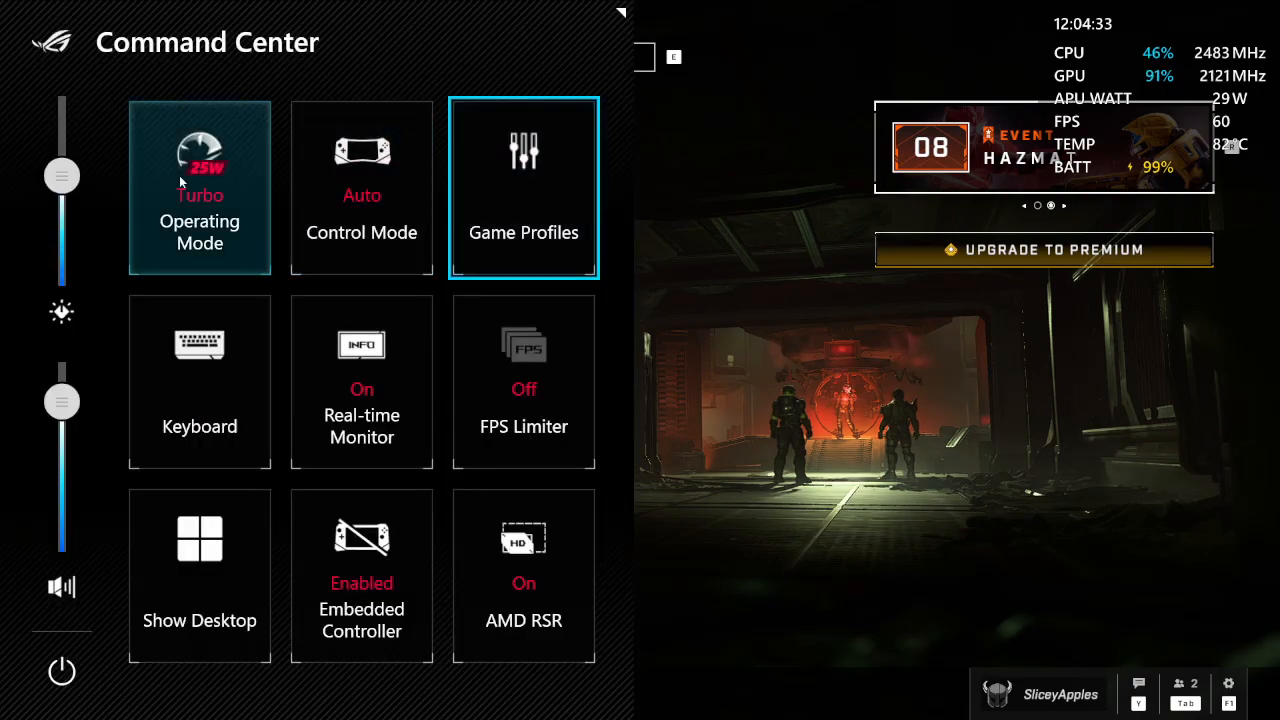
# Dismiss the Command Center overlay to return to Halo Infinite's Multiplayer menu.
pyautogui.press('alt+tab')
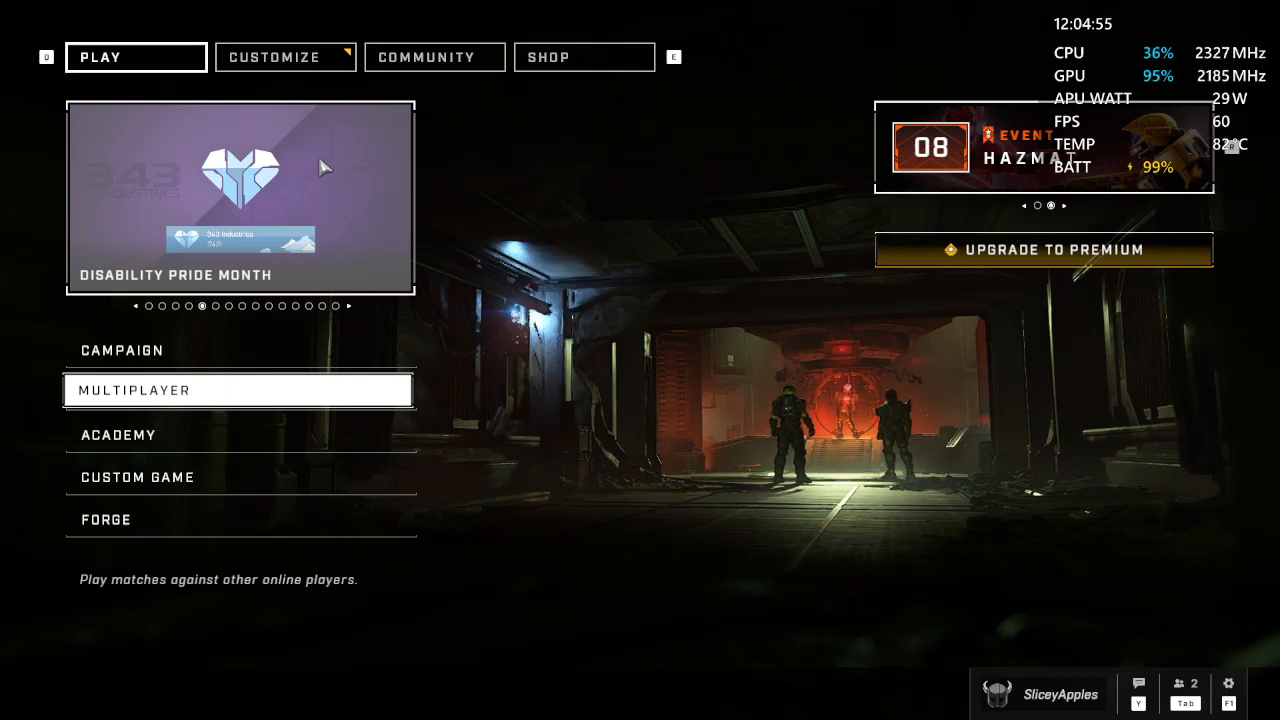
pyautogui.moveTo(537, 168)
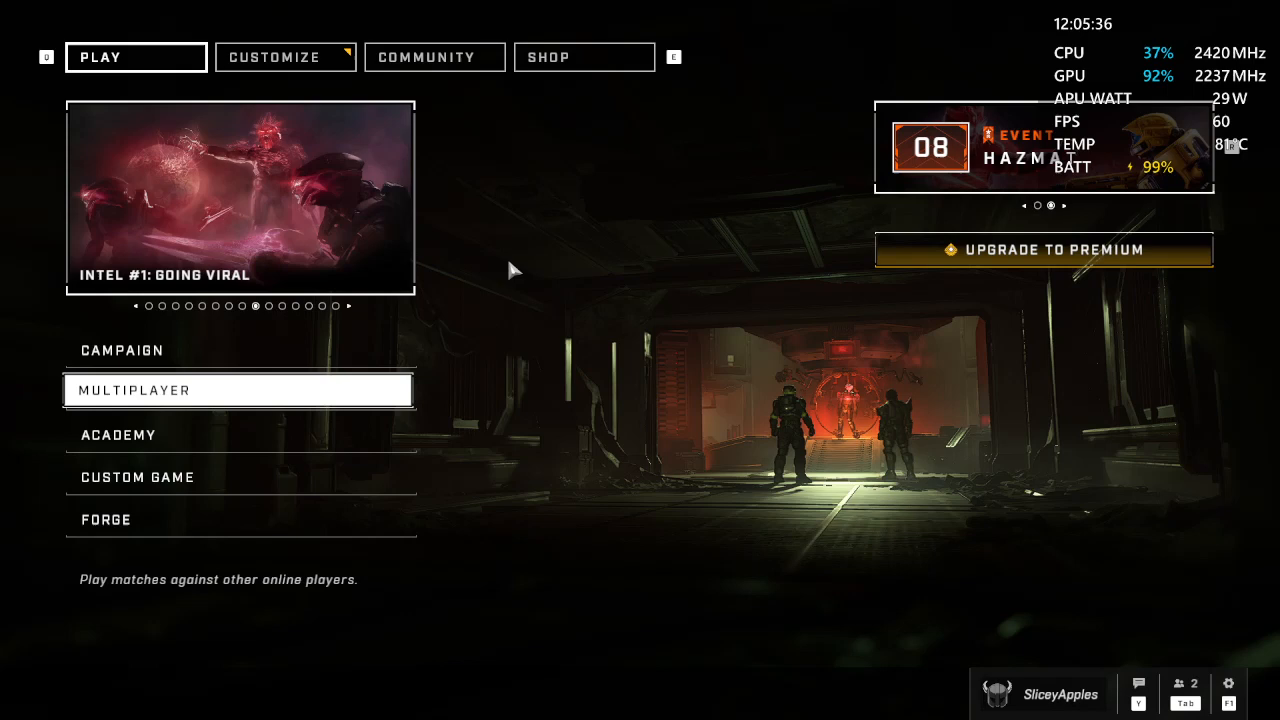
pyautogui.moveTo(532, 263)
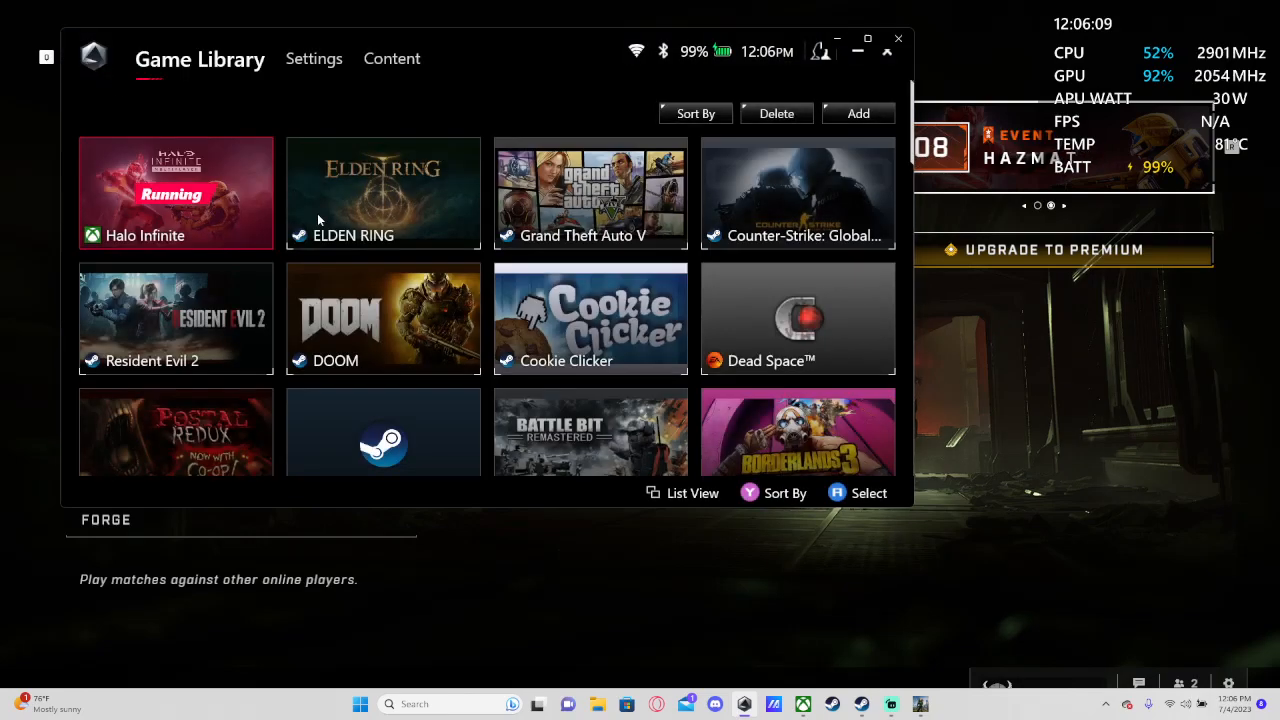
pyautogui.scroll(-3)
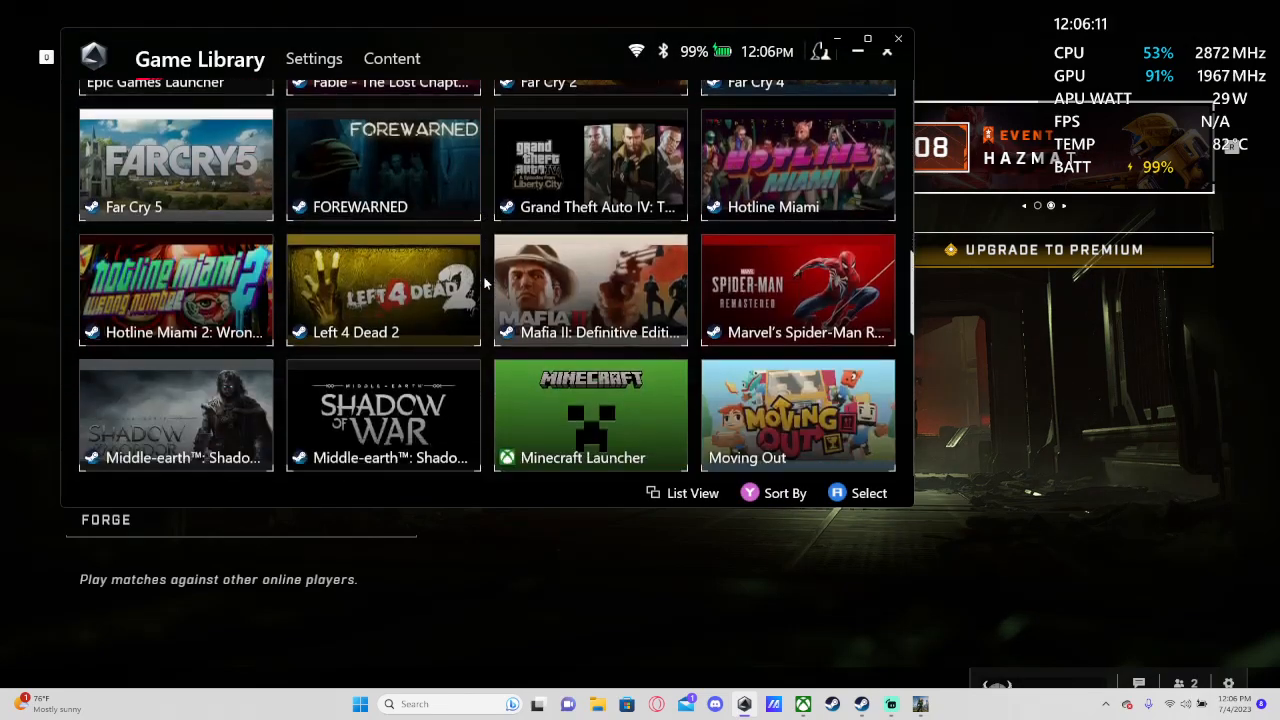
pyautogui.scroll(-3)
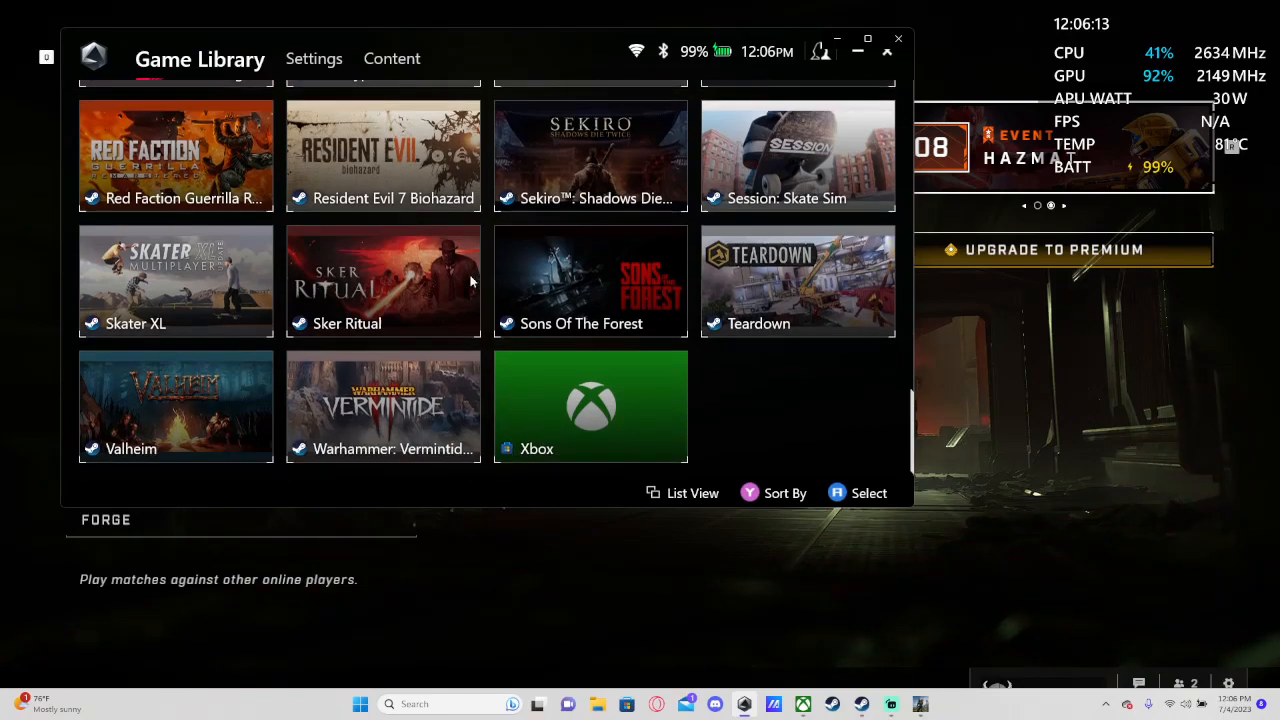
pyautogui.scroll(3)
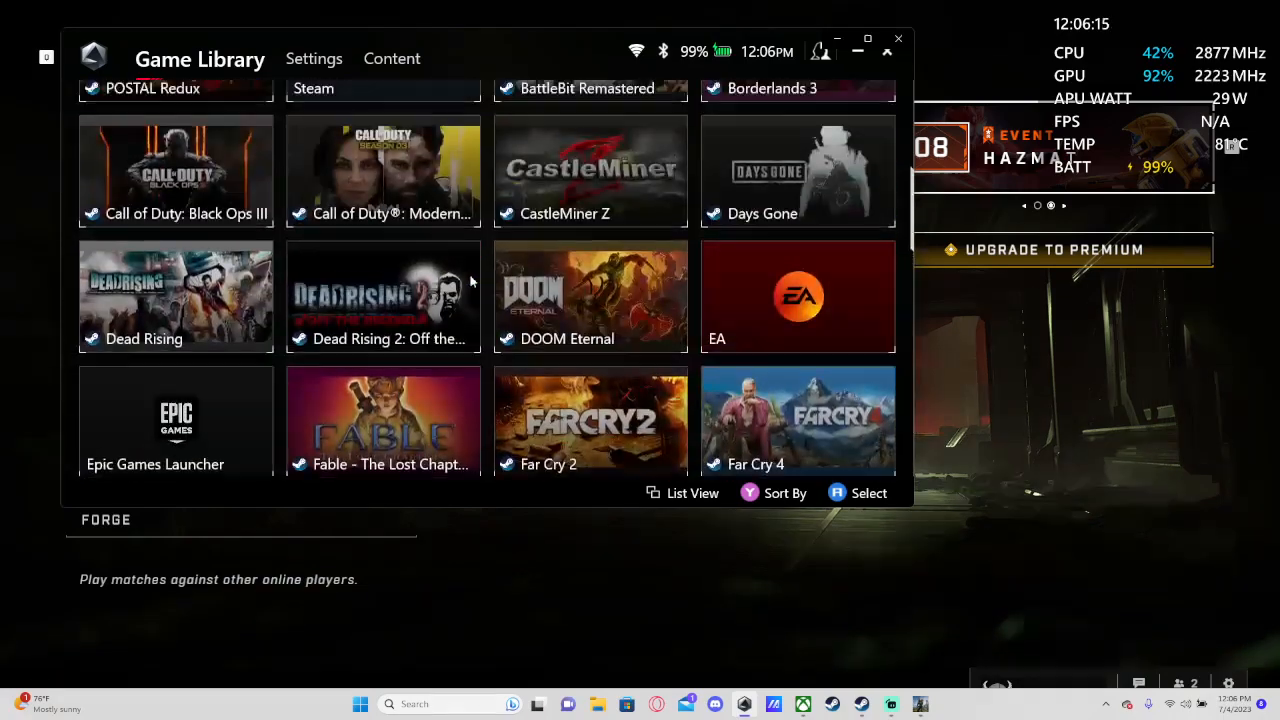
pyautogui.scroll(-3)
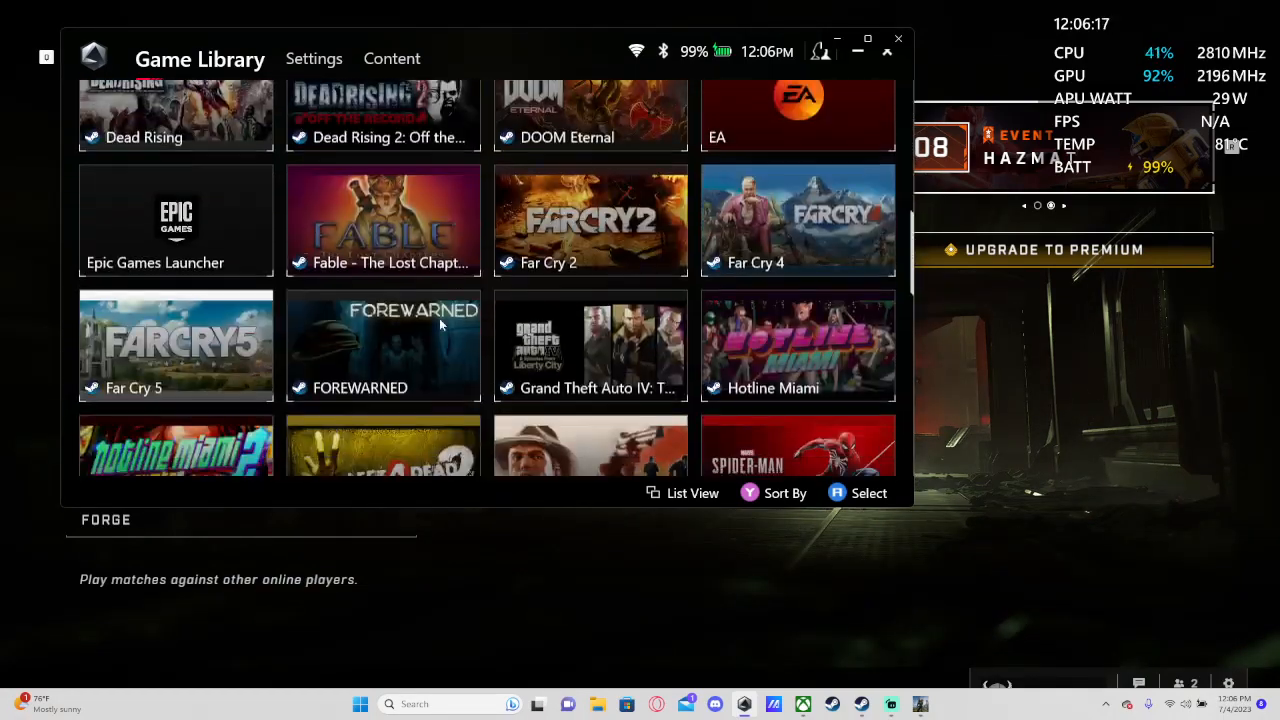
pyautogui.scroll(-3)
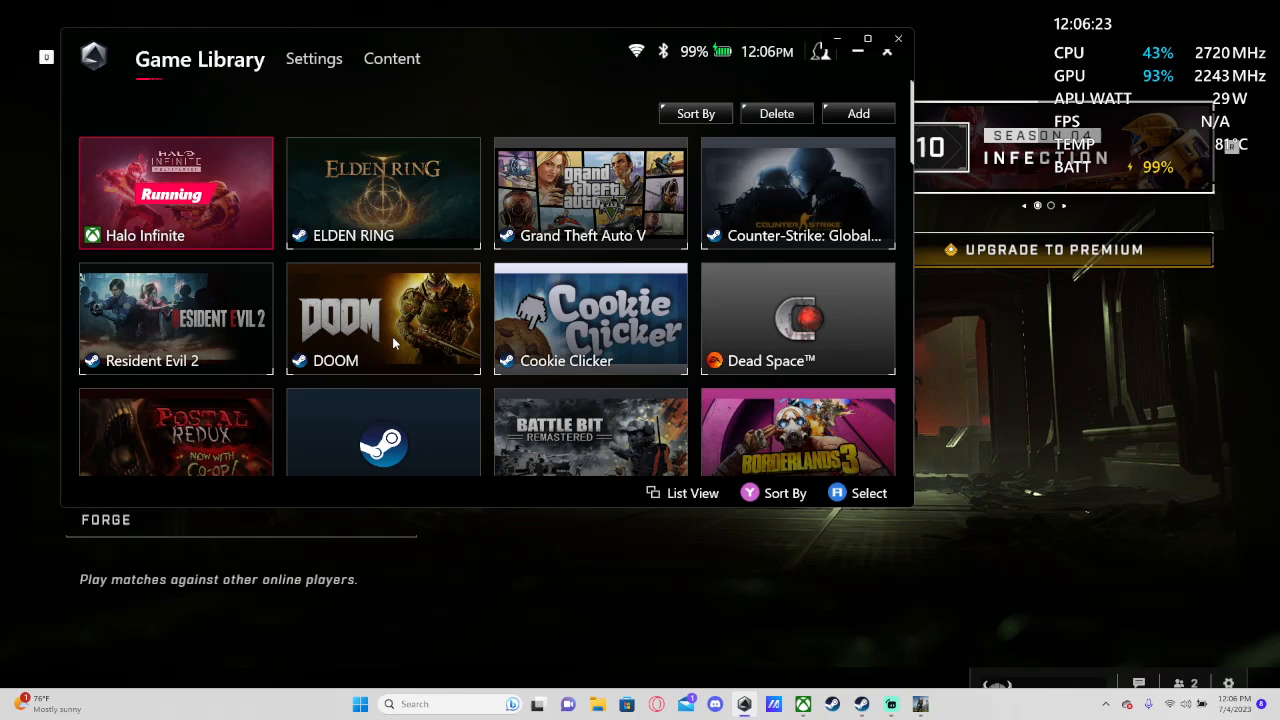
pyautogui.moveTo(472, 344)
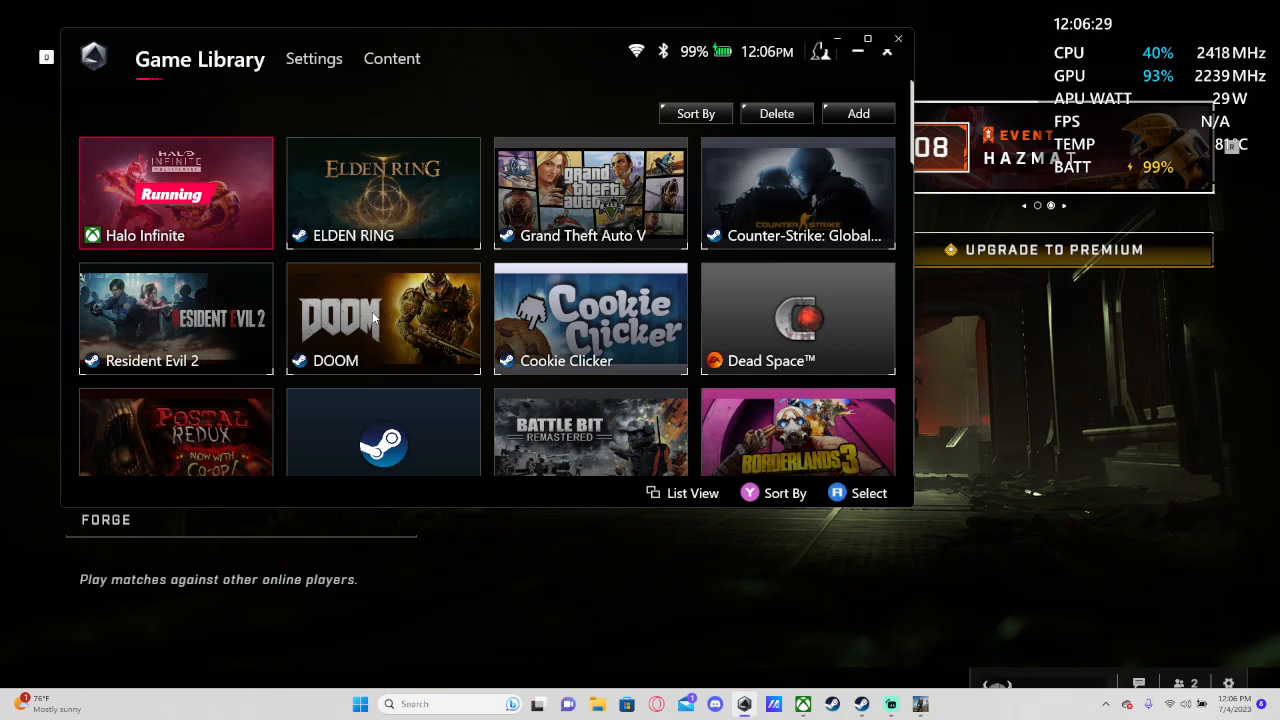
pyautogui.moveTo(473, 360)
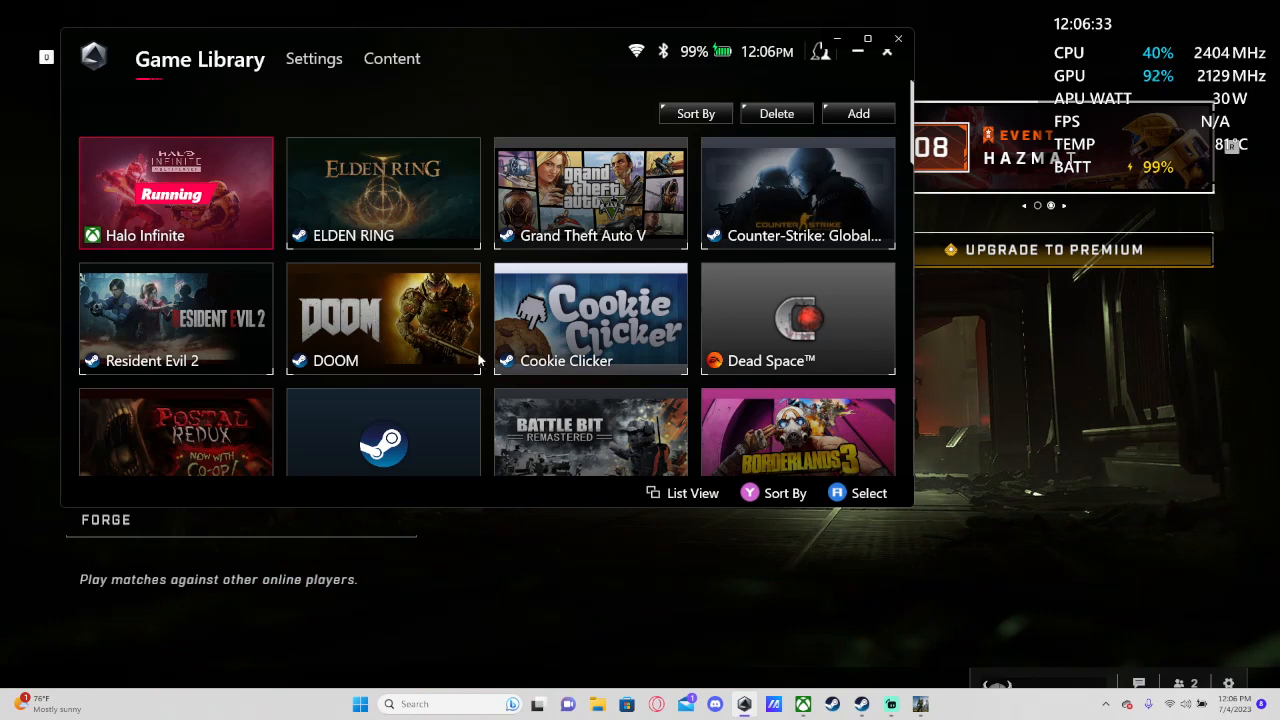
pyautogui.scroll(-3)
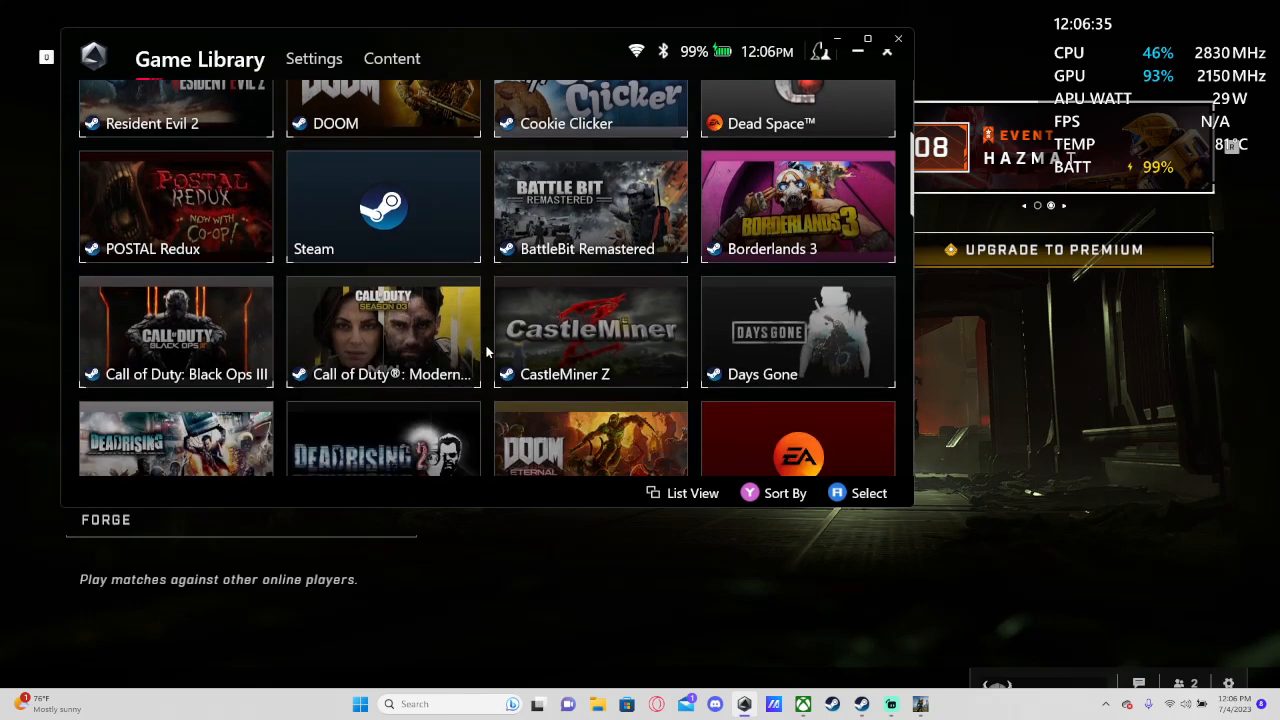
pyautogui.scroll(-3)
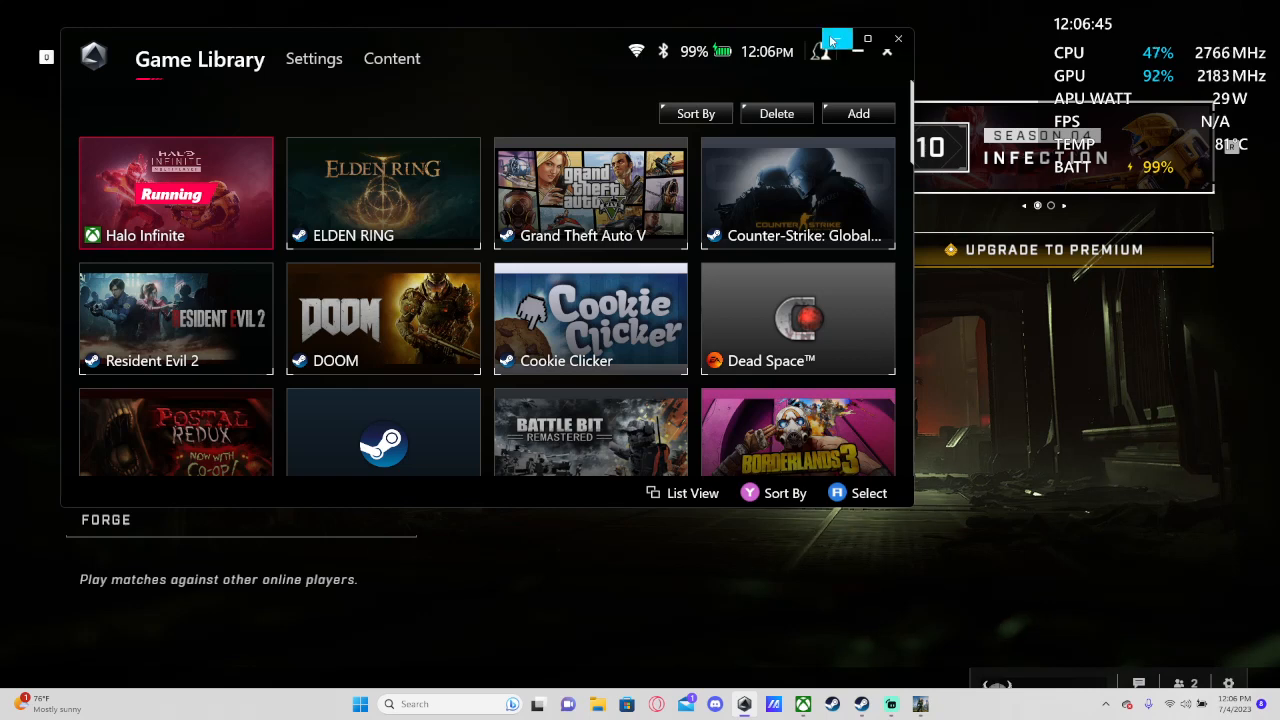
pyautogui.moveTo(838, 42)
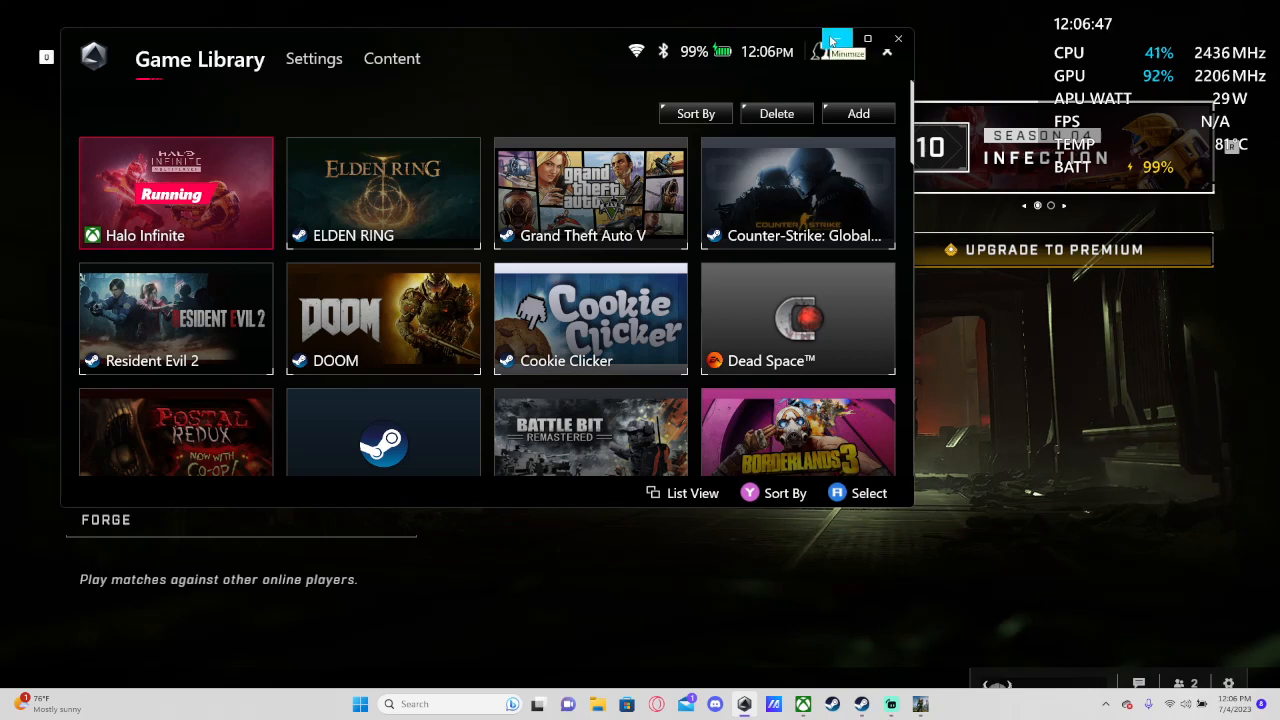